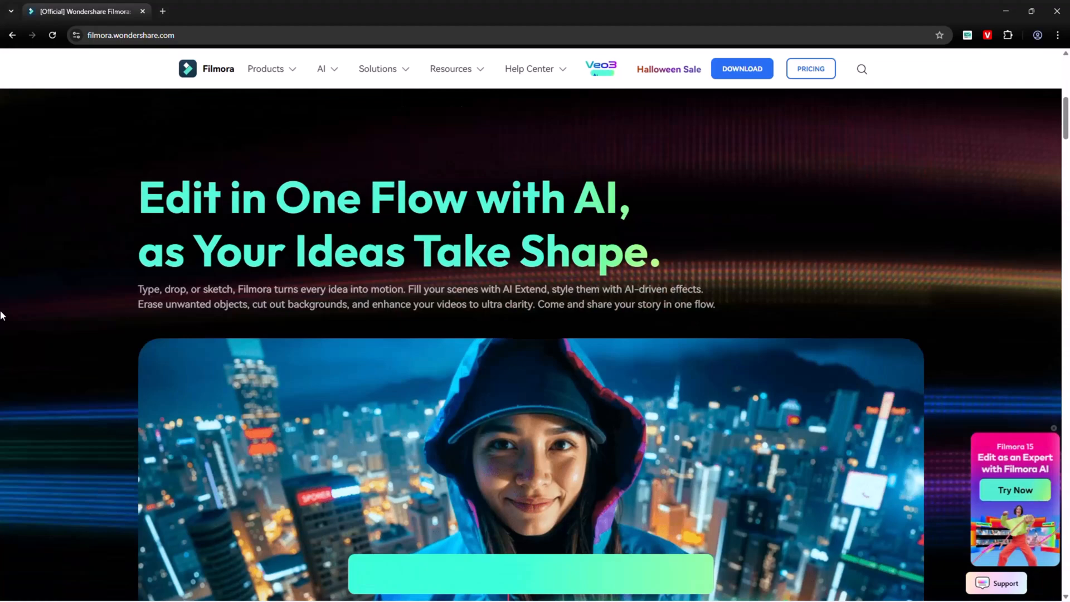
# Browse the Filmora launcher and create a new, empty Untitled project
pyautogui.scroll(-3)
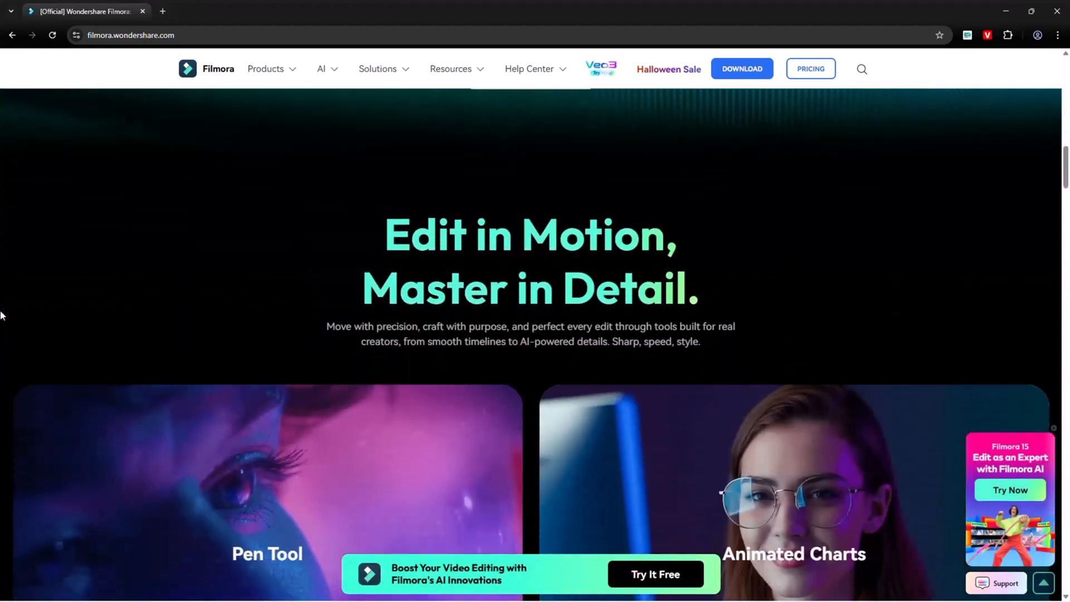
pyautogui.scroll(-3)
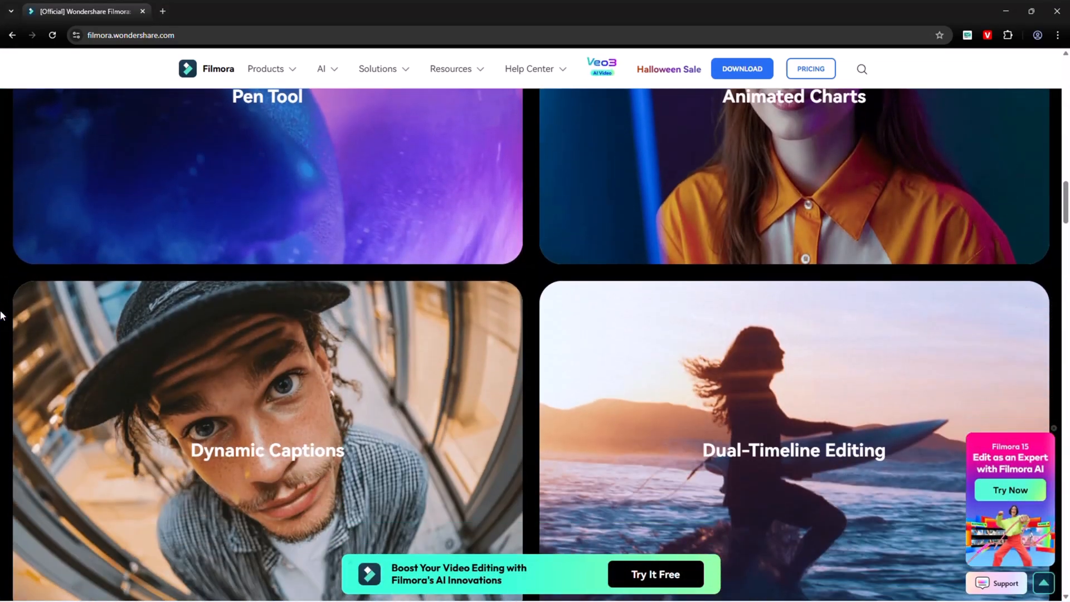
pyautogui.scroll(-3)
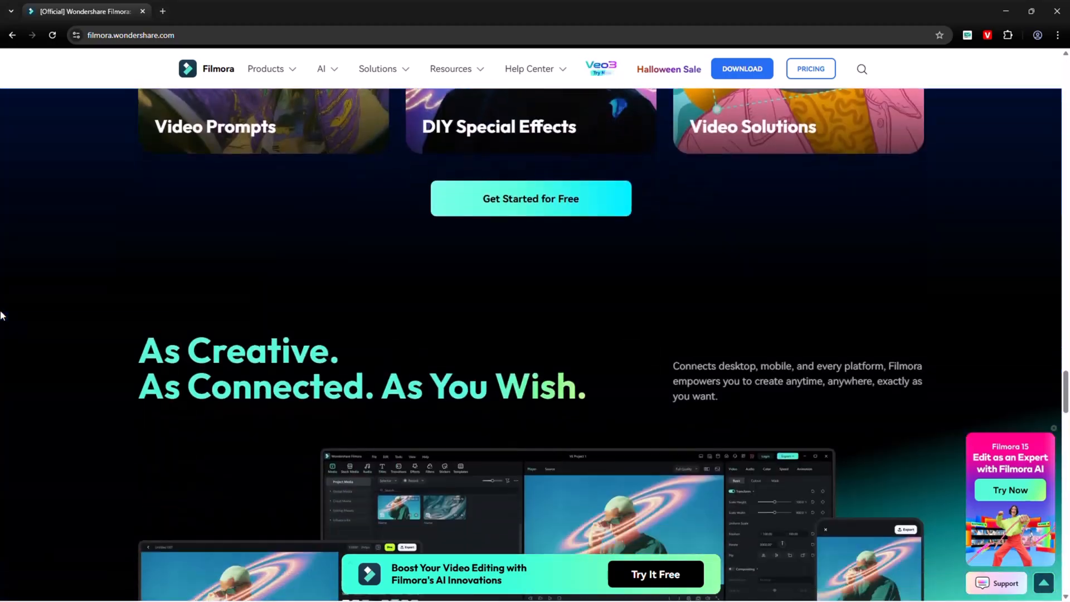
pyautogui.scroll(-3)
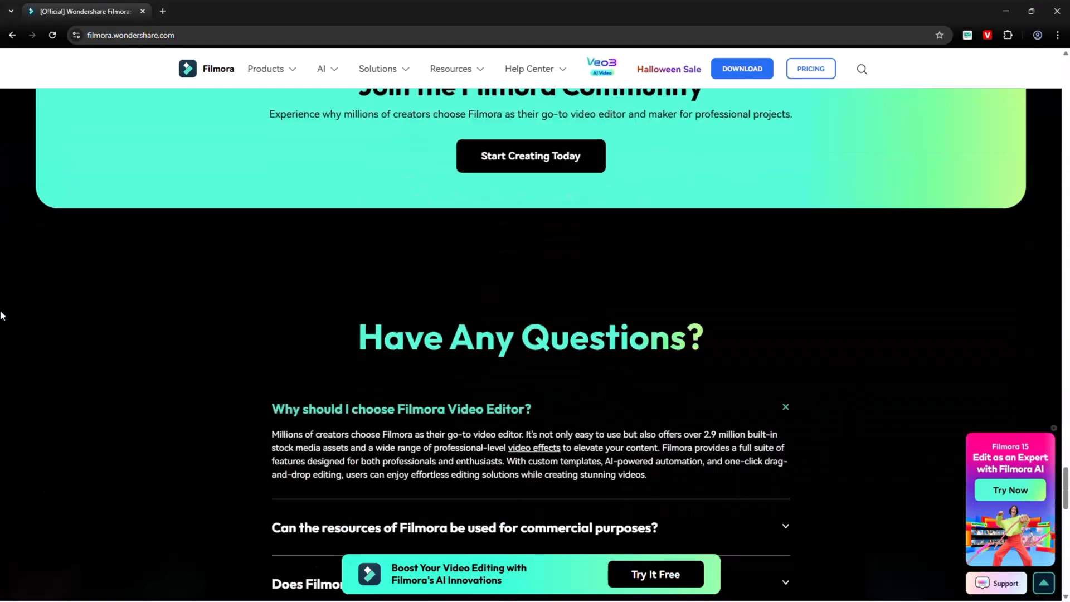
pyautogui.scroll(-3)
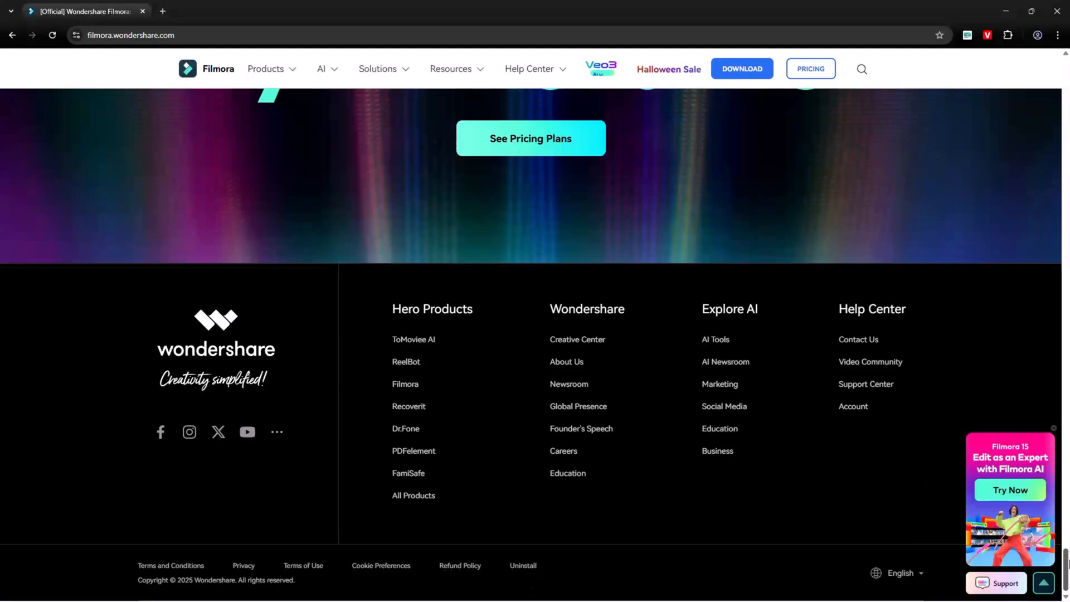
pyautogui.scroll(3)
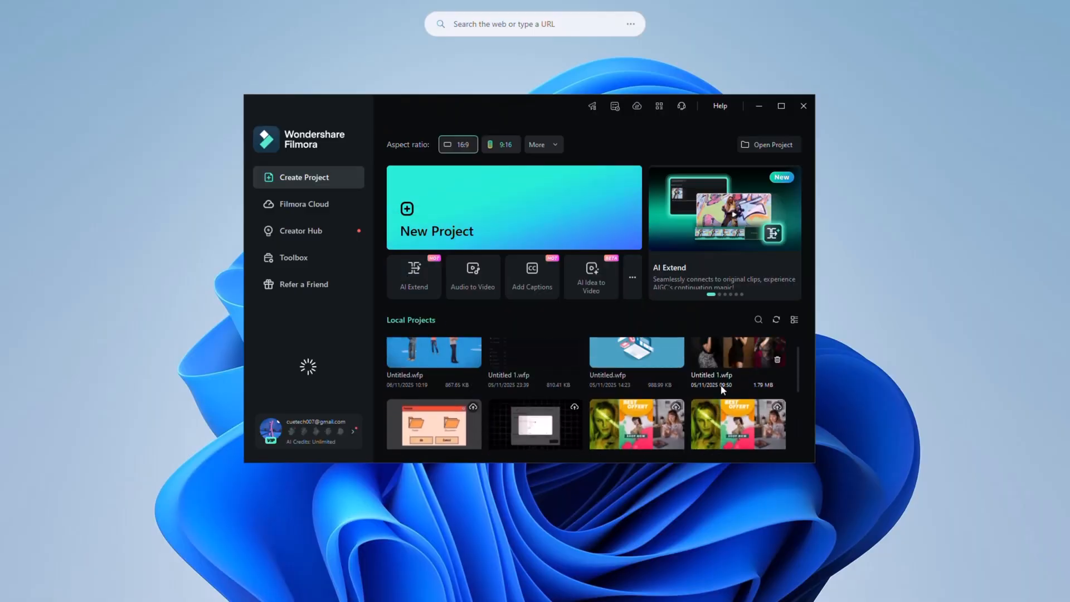
pyautogui.click(301, 230)
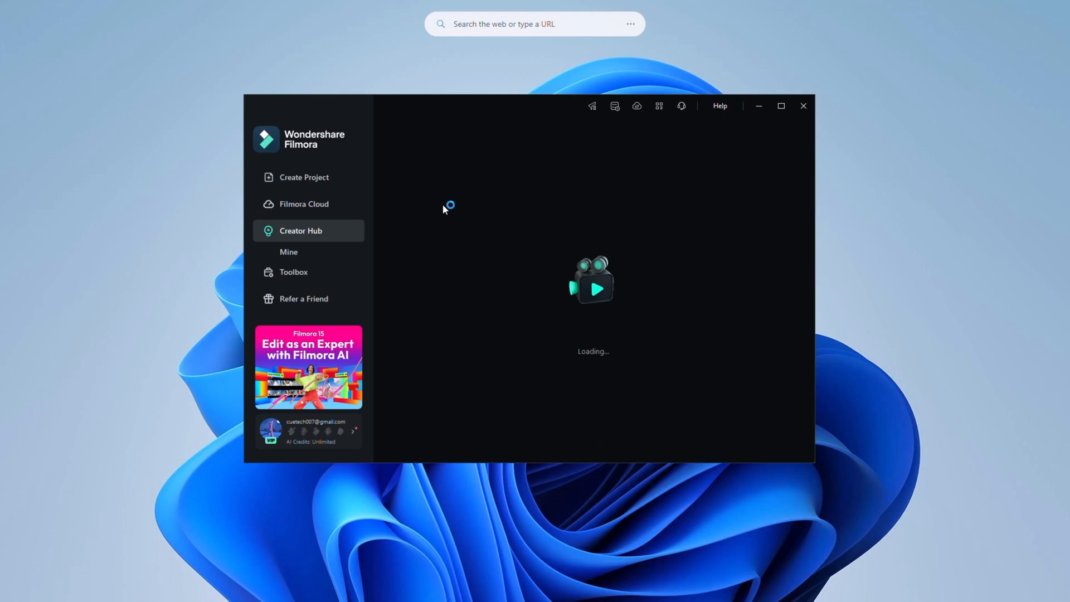
pyautogui.click(294, 271)
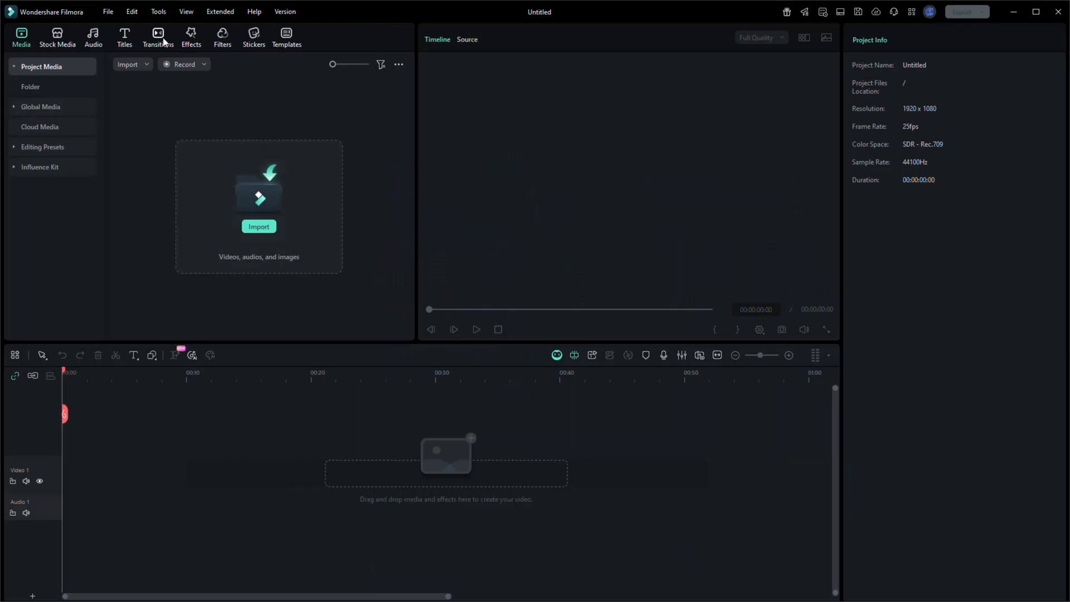
pyautogui.moveTo(326, 50)
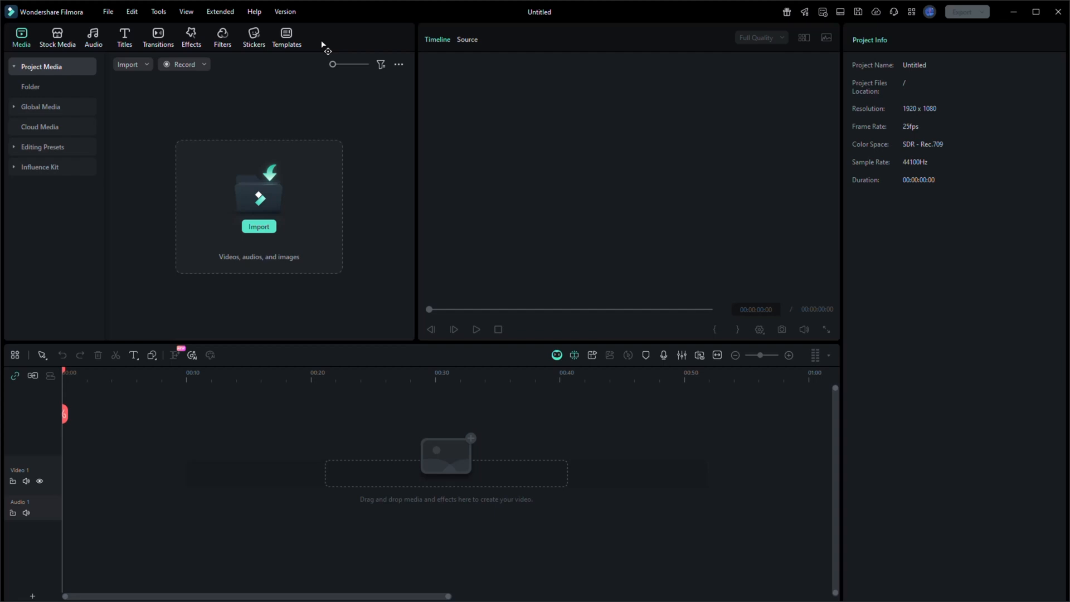
pyautogui.moveTo(519, 253)
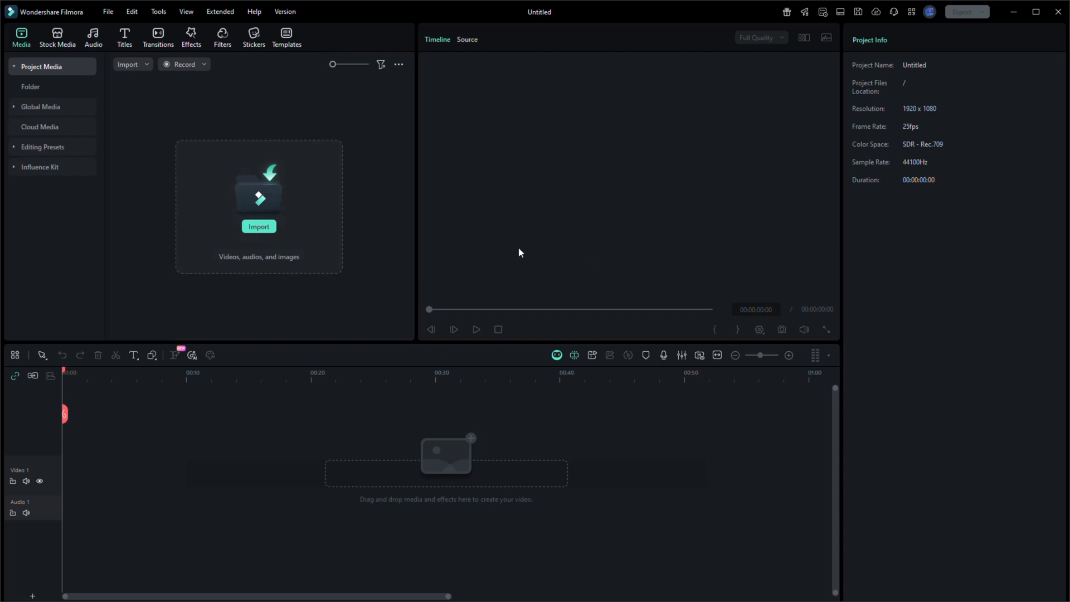
pyautogui.moveTo(524, 217)
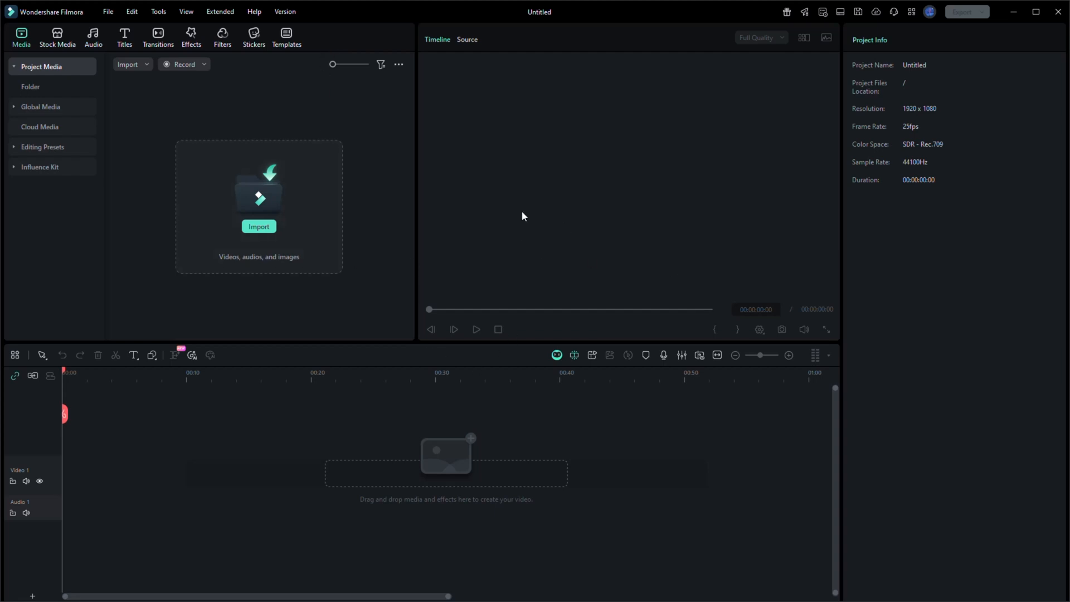
pyautogui.moveTo(495, 250)
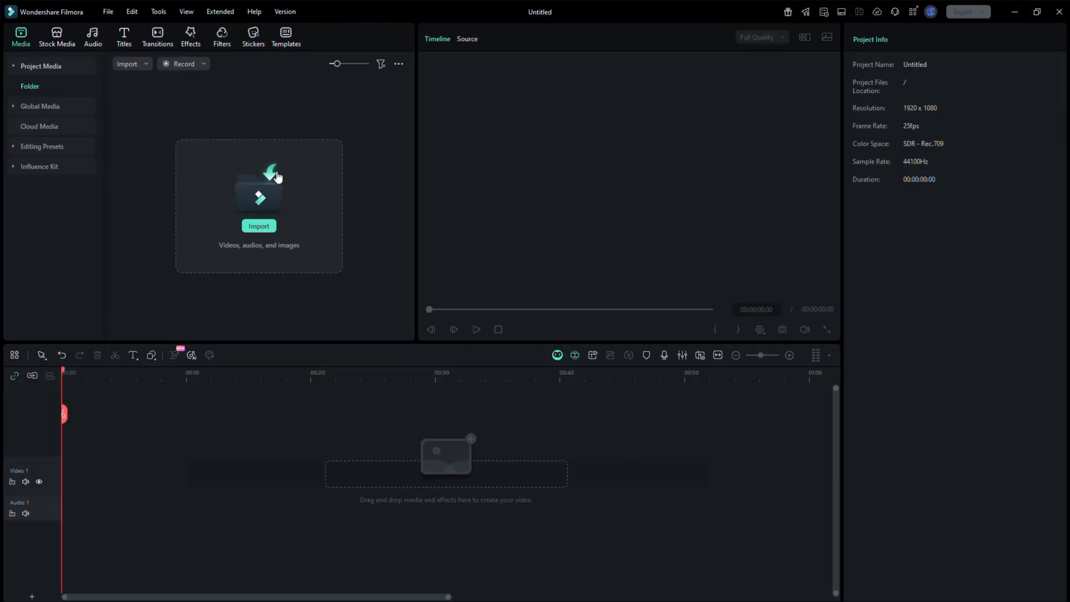
# Import three clips from the club video folder into the media library
pyautogui.click(258, 226)
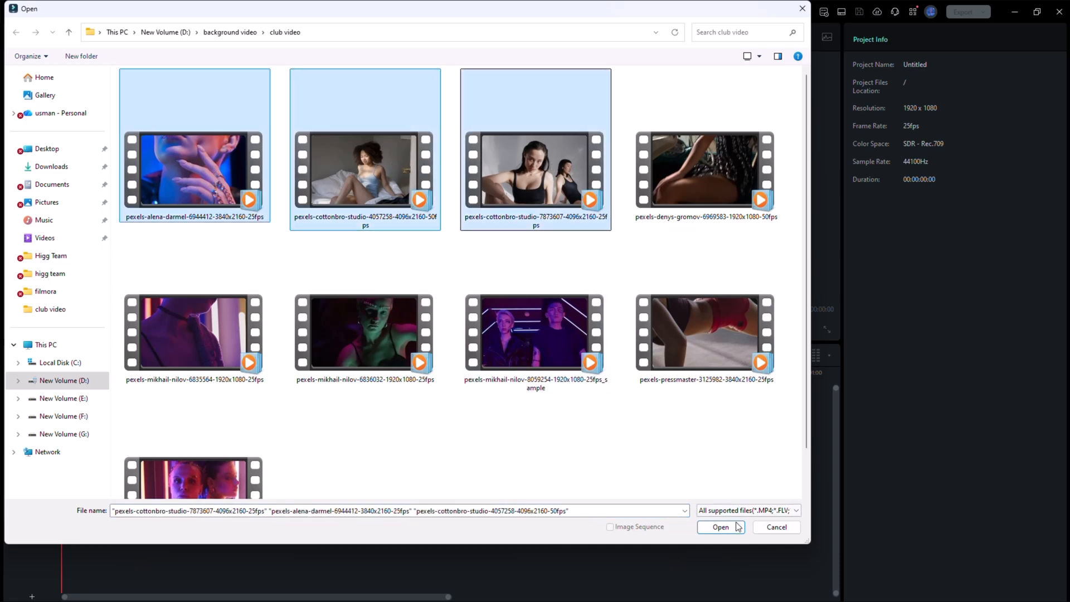
pyautogui.click(720, 526)
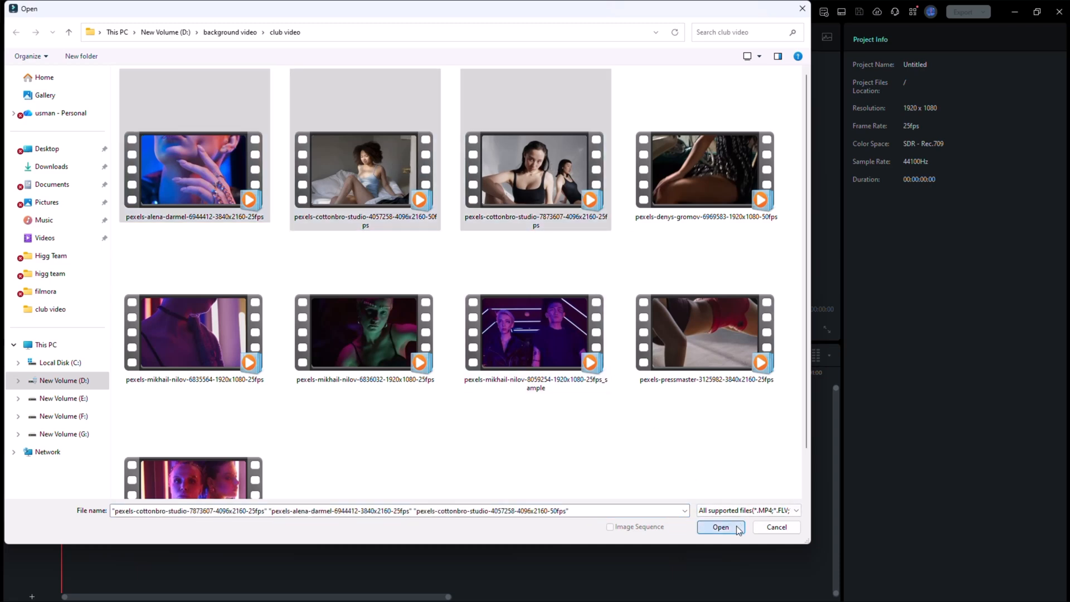
pyautogui.click(719, 526)
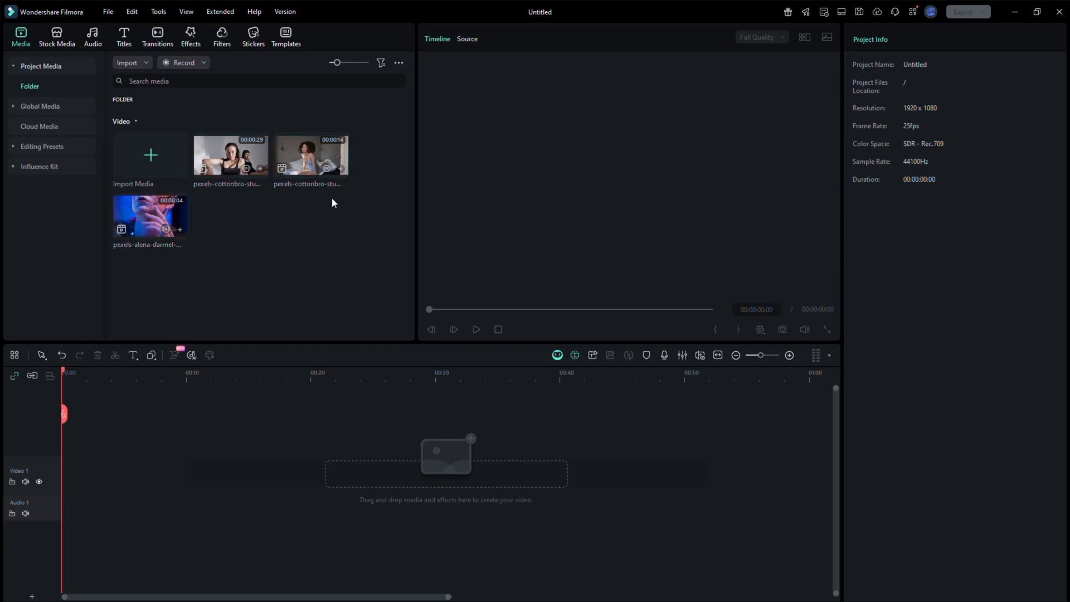
pyautogui.moveTo(437, 39)
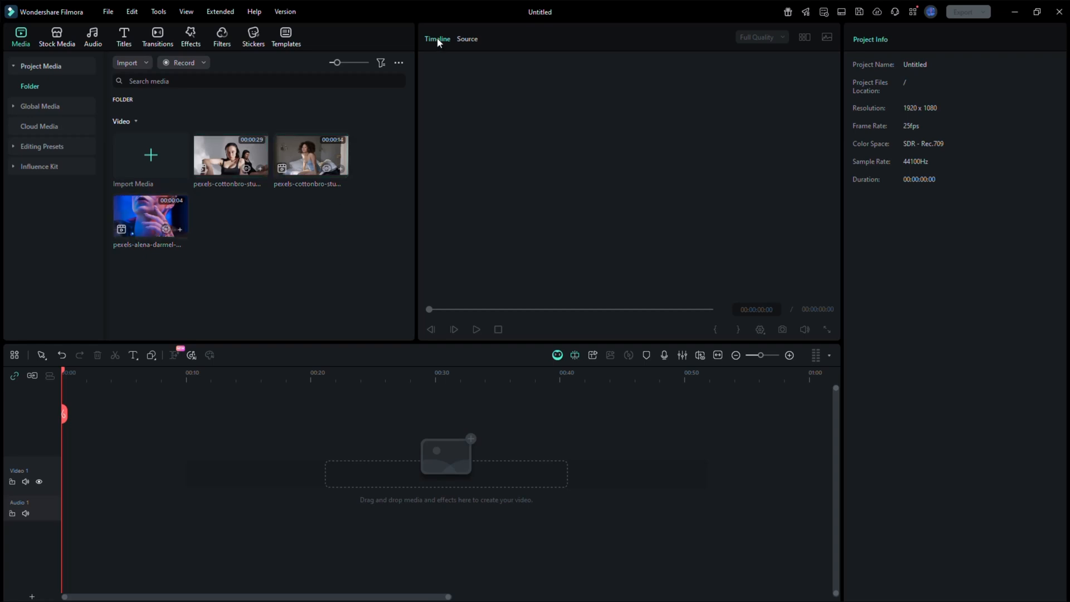
# Preview each of the three imported clips, including the blue-lit one
pyautogui.doubleClick(231, 155)
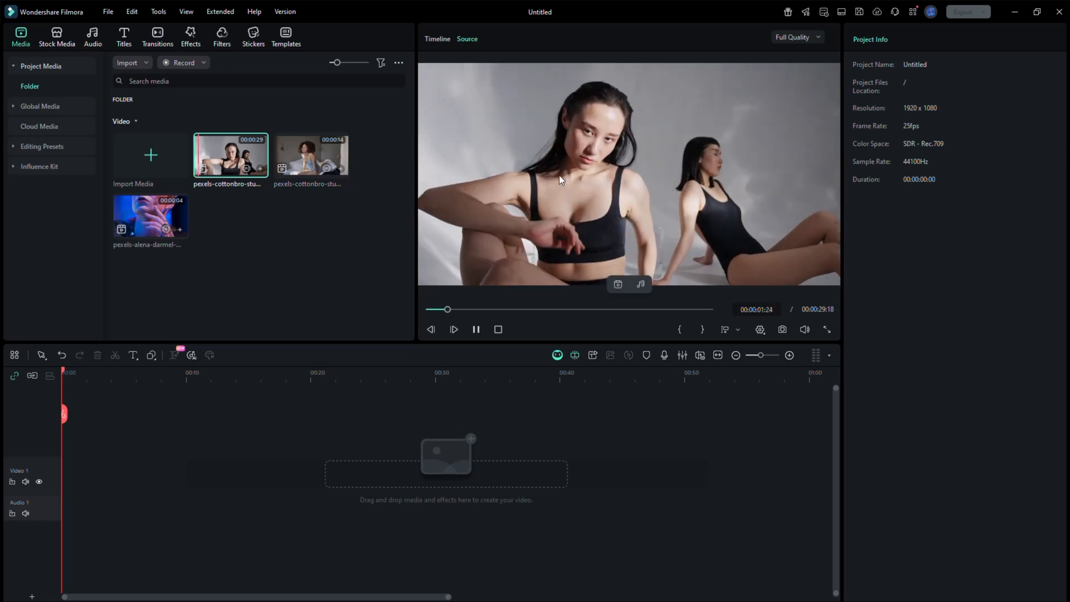
pyautogui.click(309, 154)
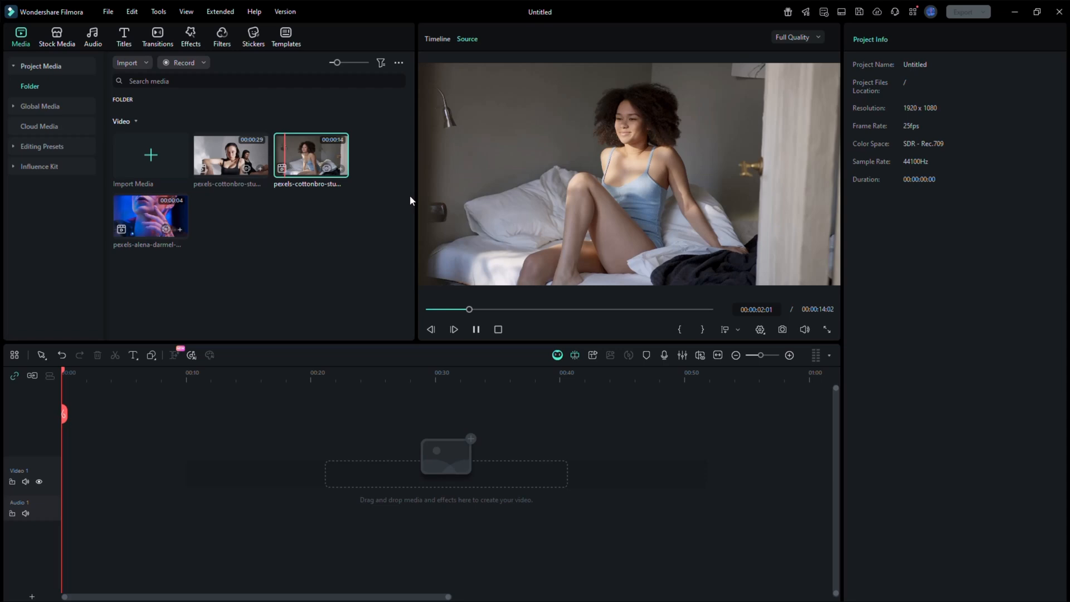
pyautogui.click(150, 215)
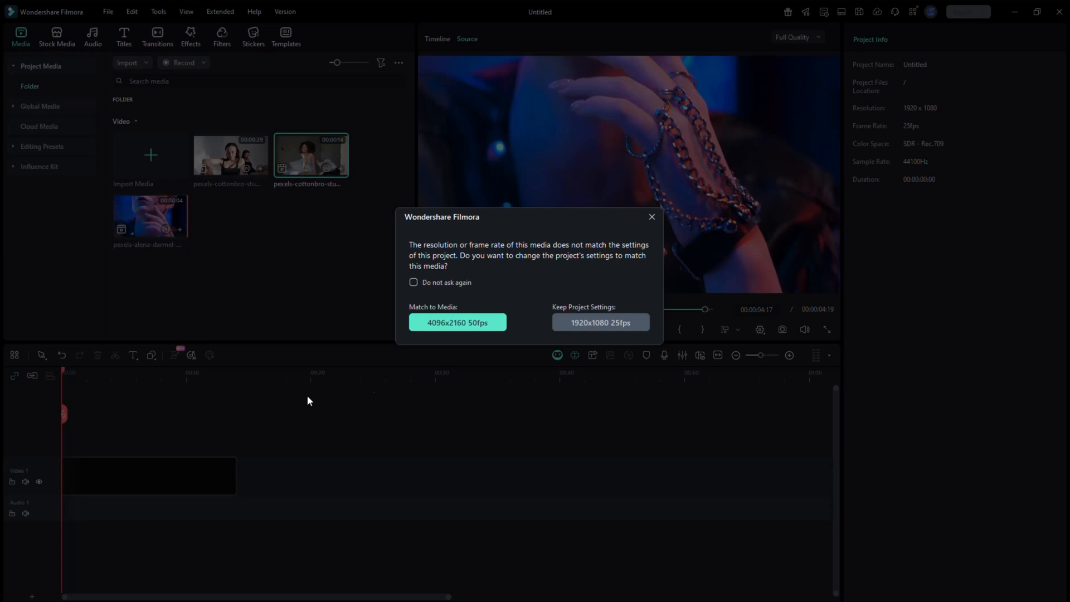
# Answer the resolution mismatch prompt, leaving the three clips in sequence on Video 1
pyautogui.click(599, 322)
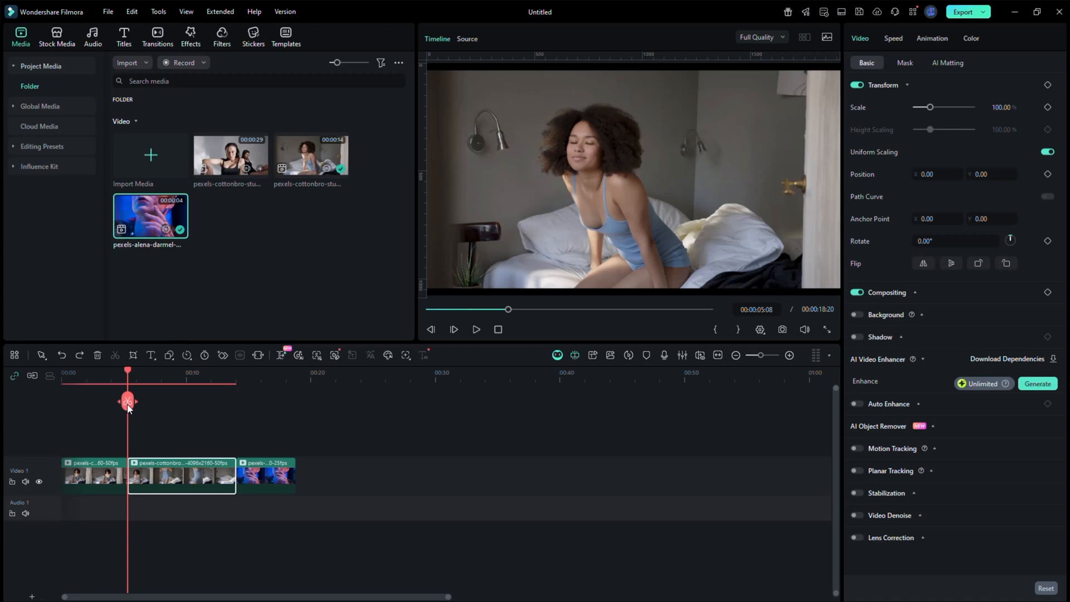
pyautogui.moveTo(164, 477)
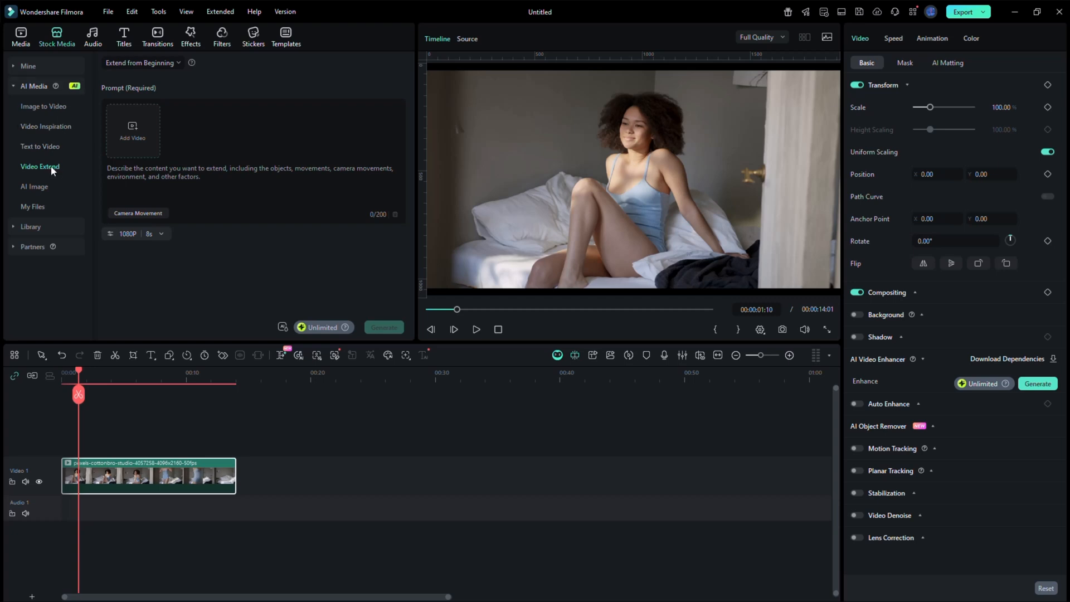
# Enter the 'hold & subtle push-in' extend prompt and play the extended bedroom clip
pyautogui.write('hold & subtle push-in')
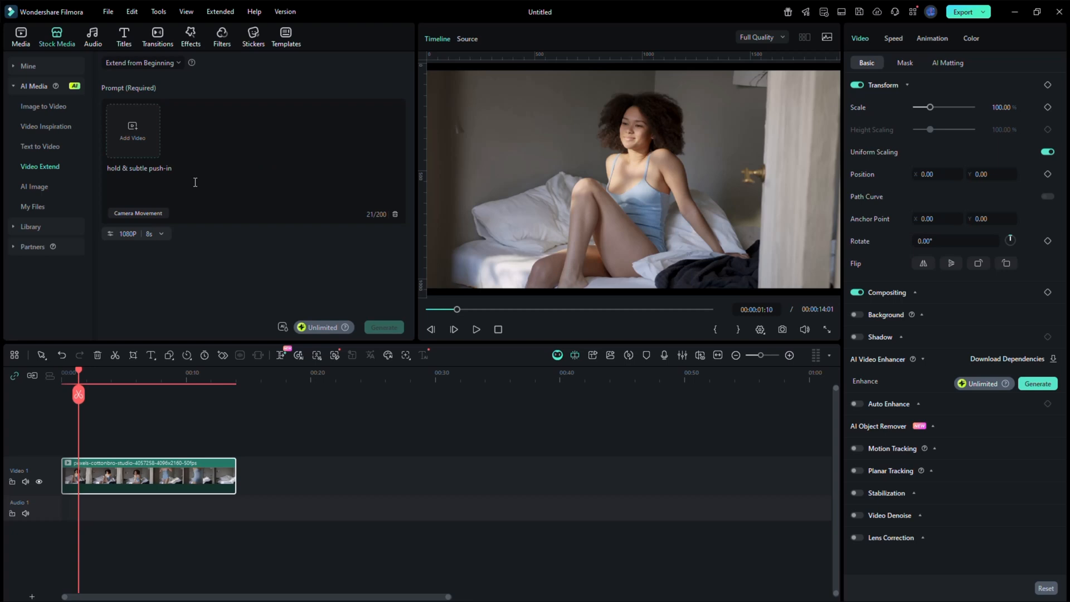
pyautogui.moveTo(213, 175)
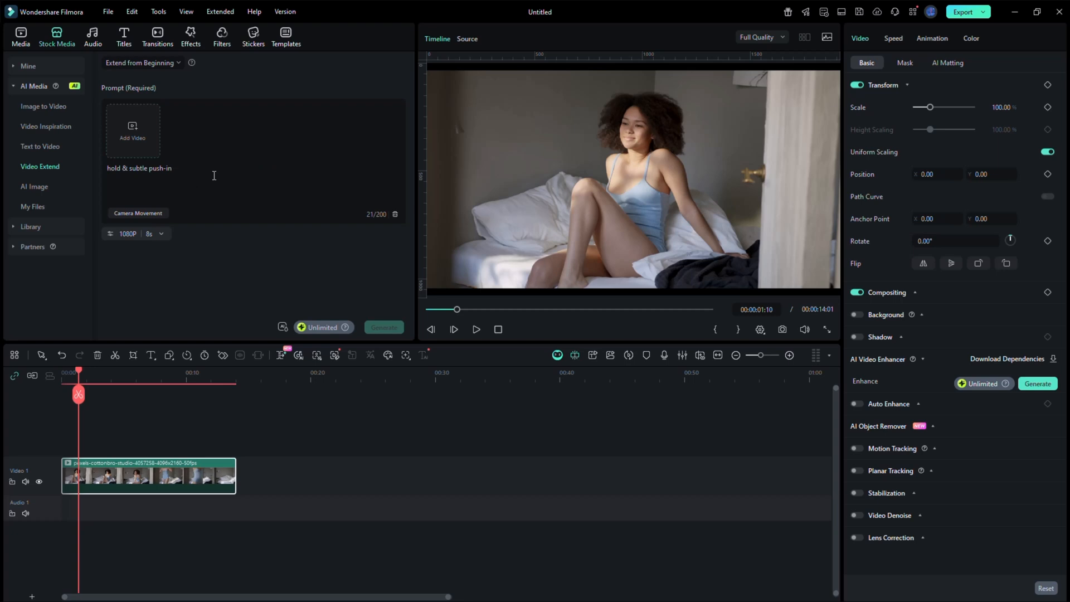
pyautogui.click(133, 130)
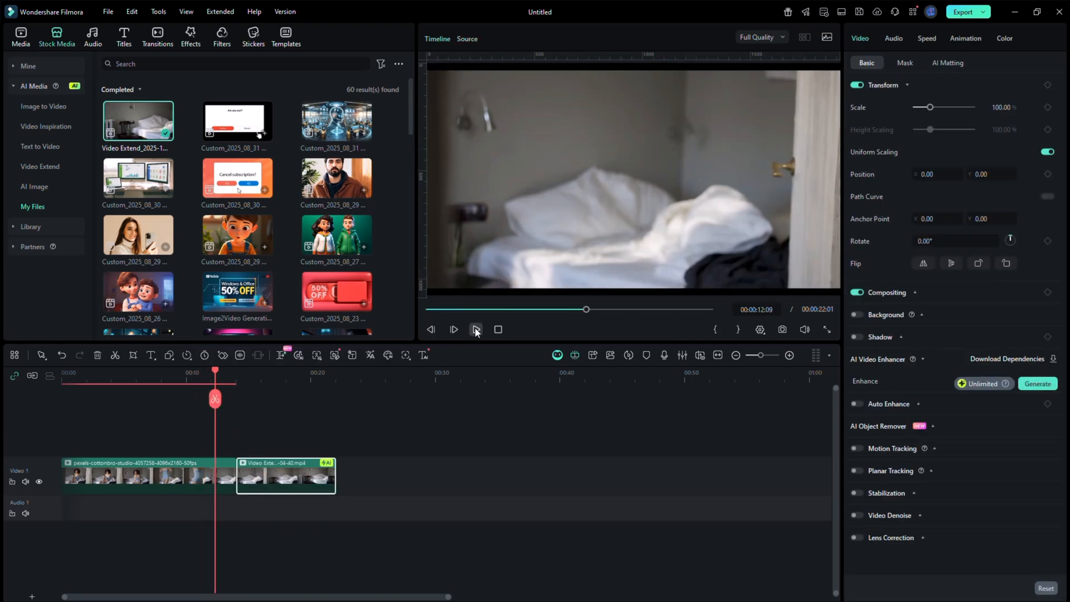
pyautogui.click(476, 330)
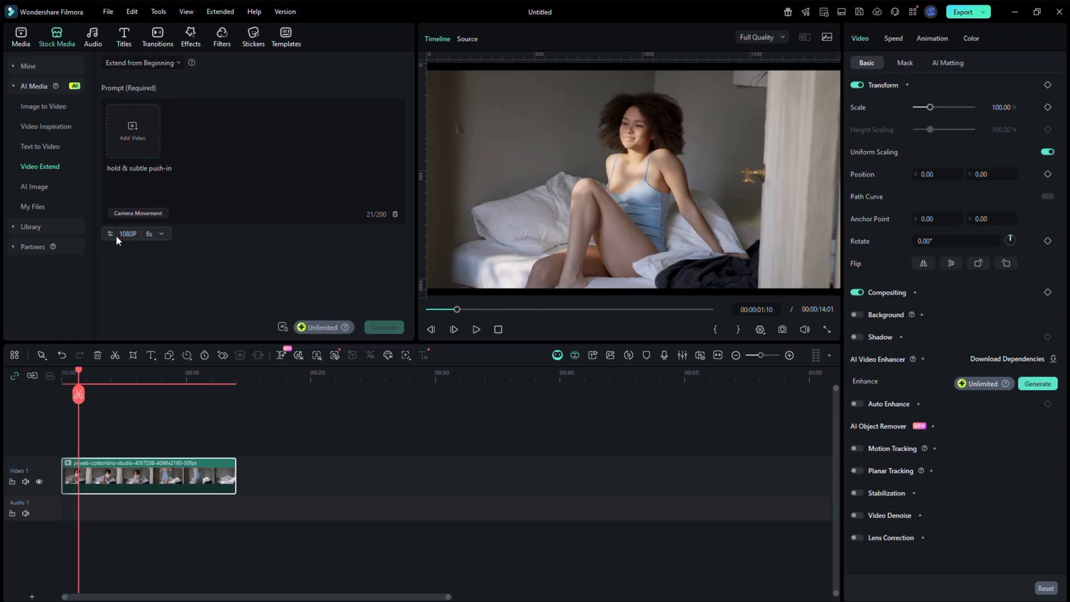
pyautogui.click(136, 233)
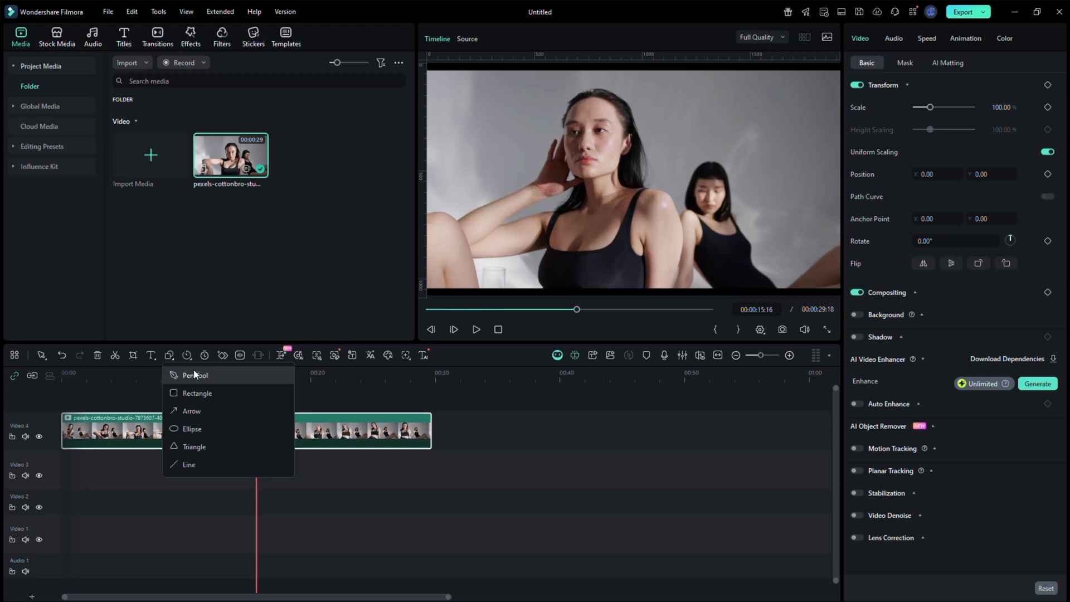
# Choose the Pen Tool to draw a freeform path shape above the dancers clip
pyautogui.click(195, 375)
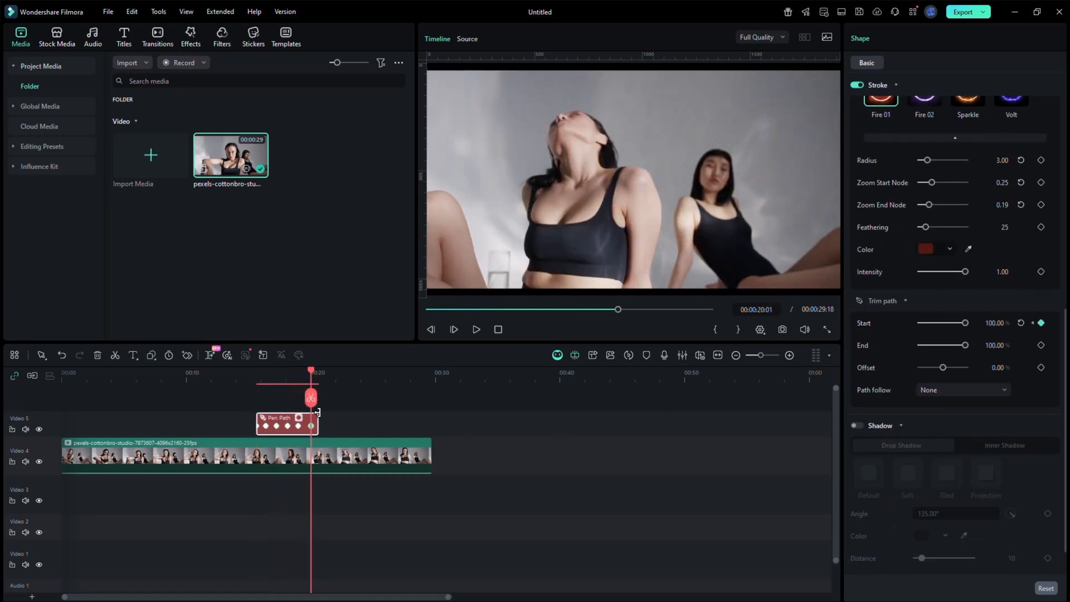
# Play and pause the pen path animation, then change the Trim path End
pyautogui.click(475, 330)
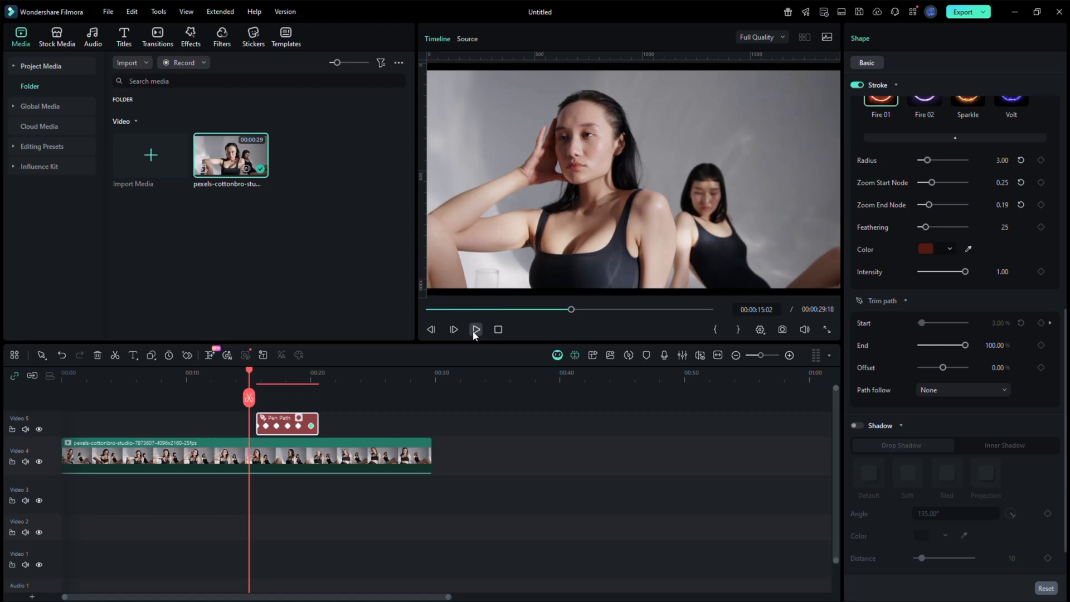
pyautogui.click(474, 330)
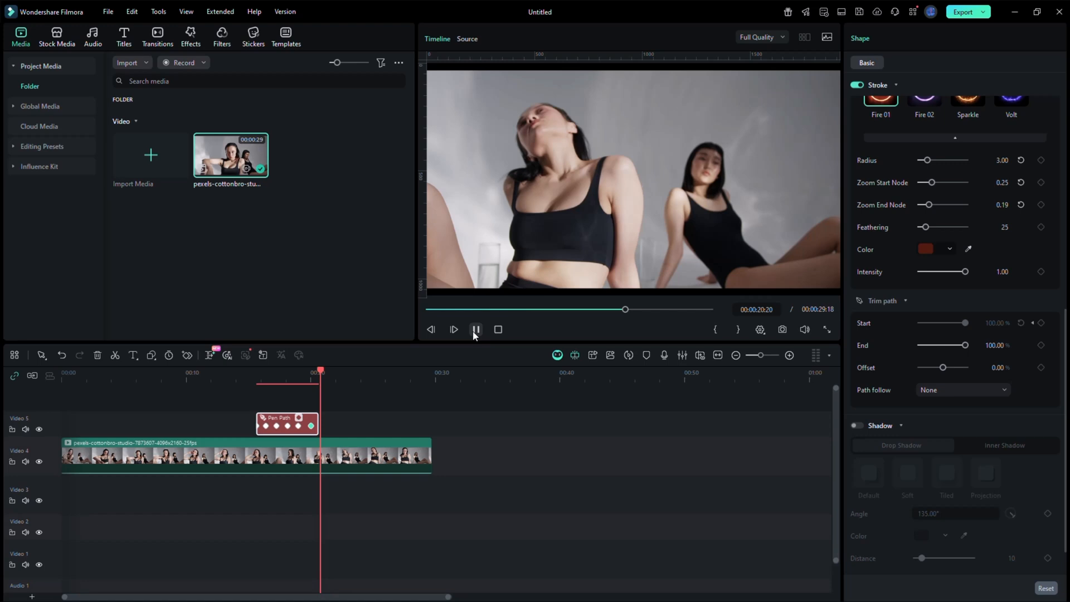
pyautogui.click(475, 329)
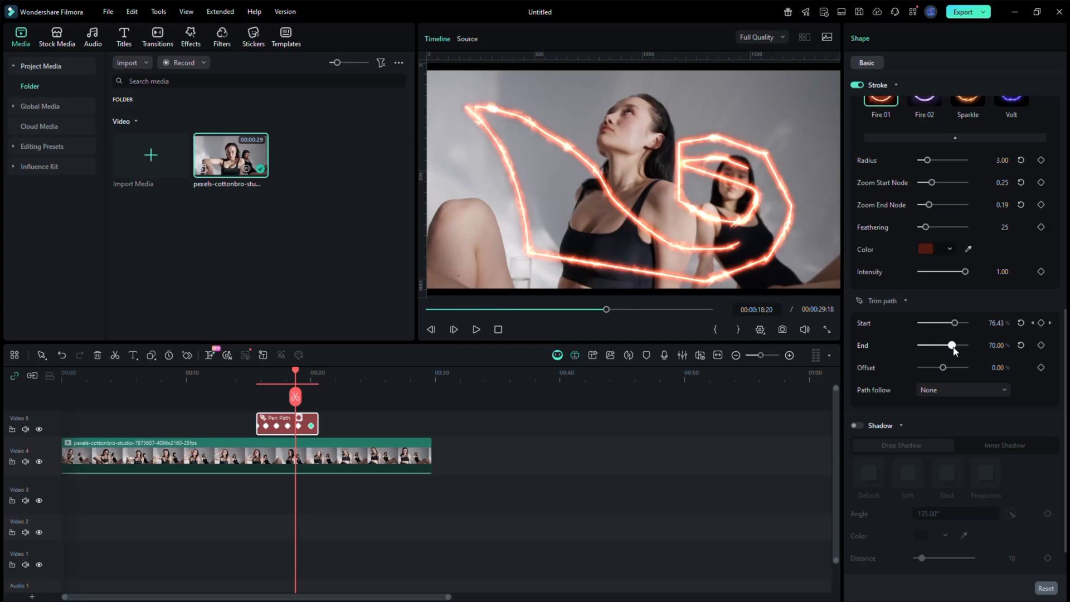
pyautogui.click(123, 37)
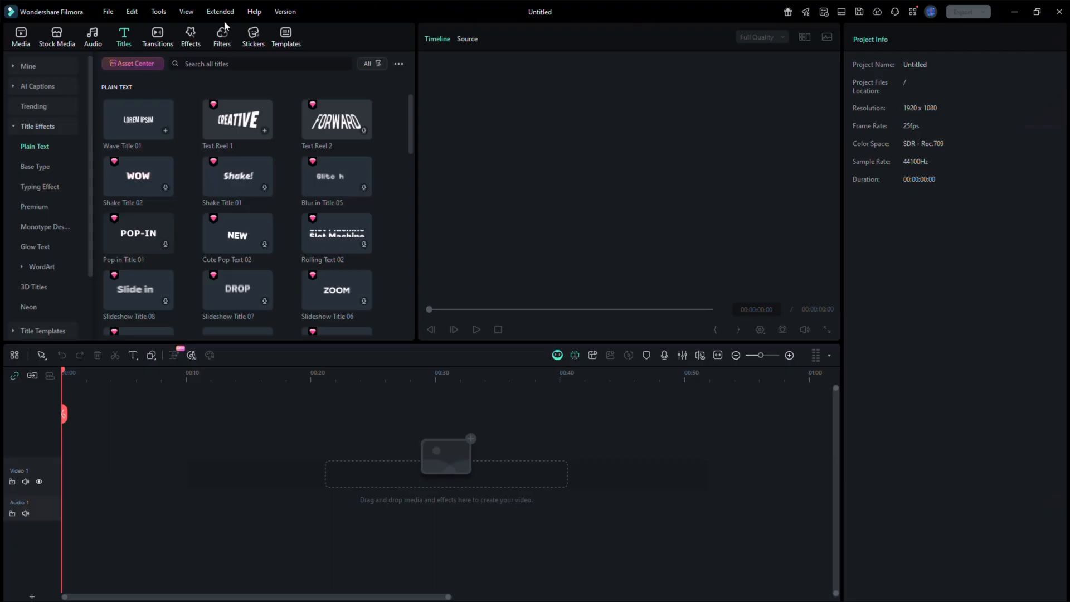
# Add an Animated Charts Bar Chart Race to the timeline after previewing the column chart
pyautogui.click(190, 37)
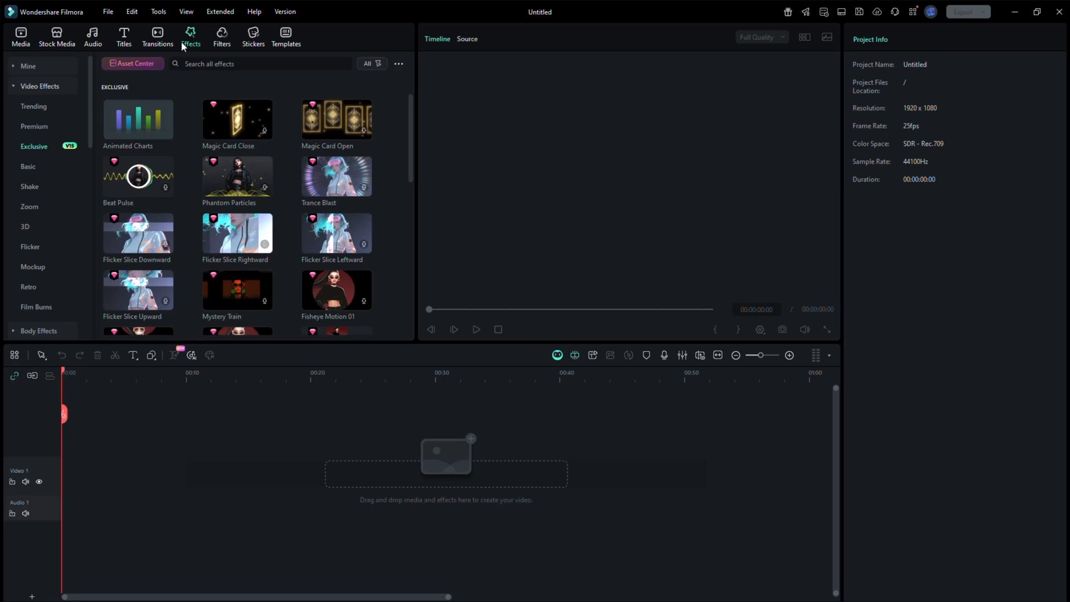
pyautogui.moveTo(129, 118)
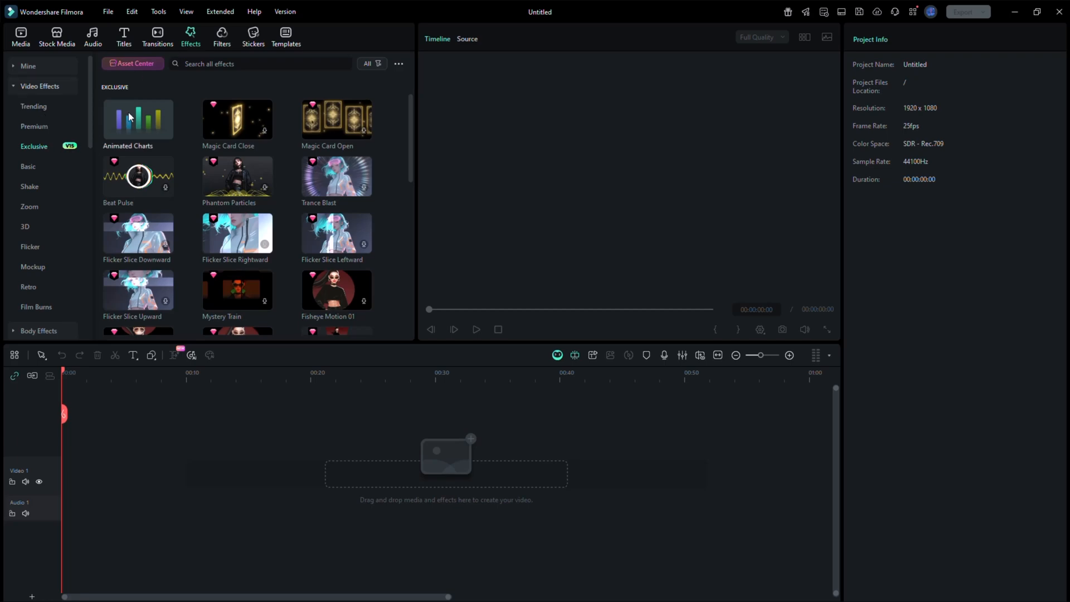
pyautogui.doubleClick(138, 118)
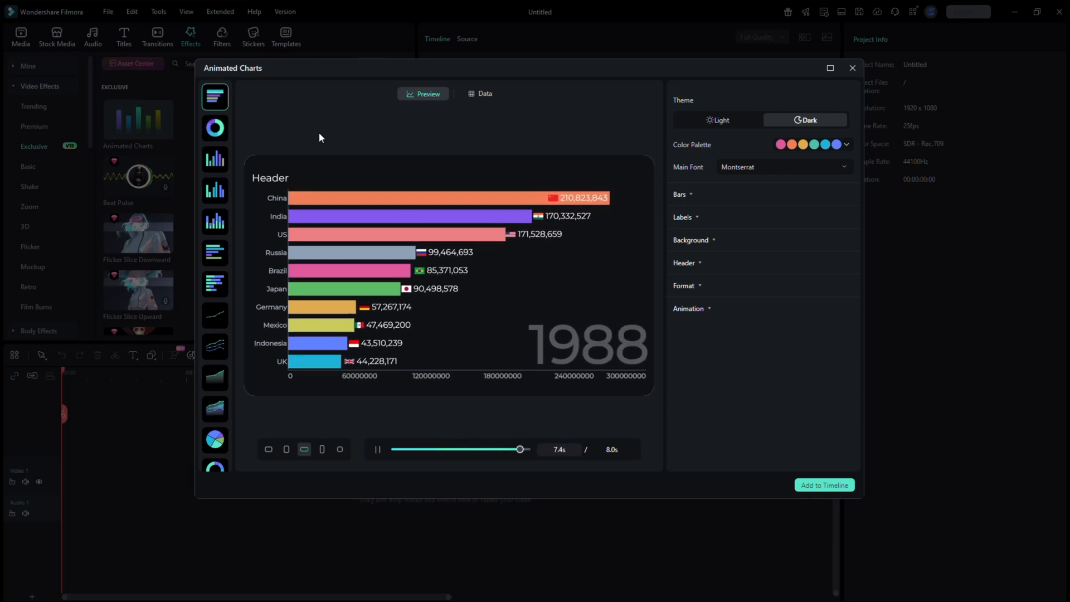
pyautogui.click(376, 449)
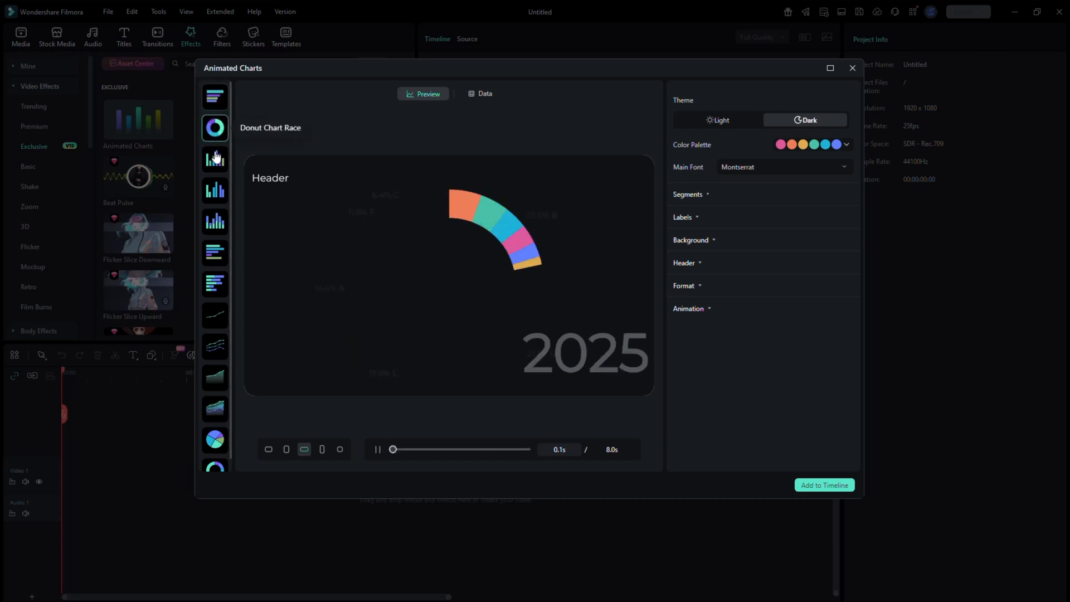
pyautogui.click(214, 189)
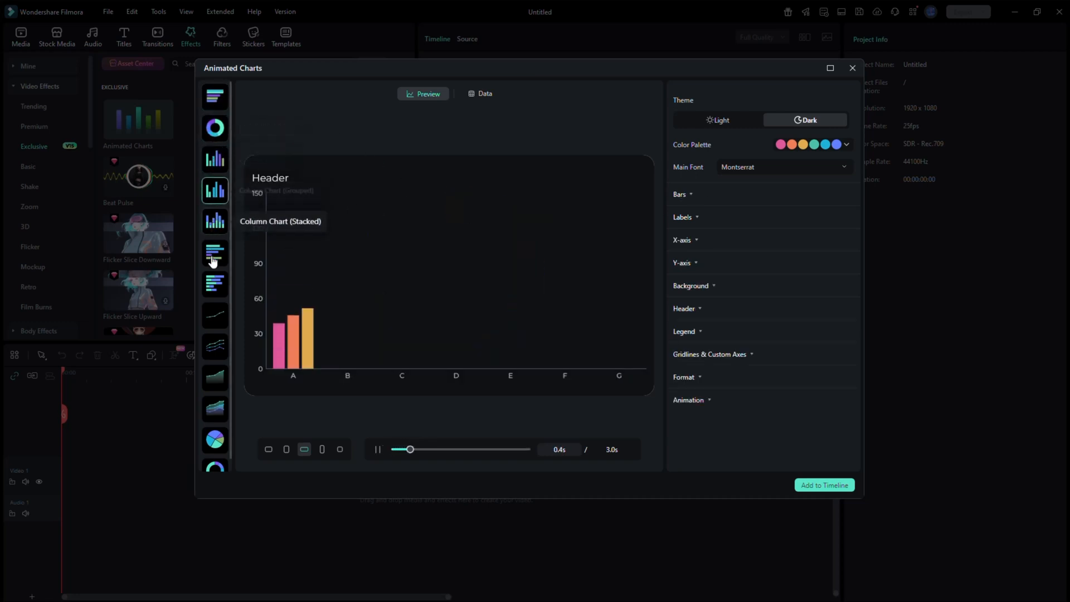
pyautogui.click(214, 97)
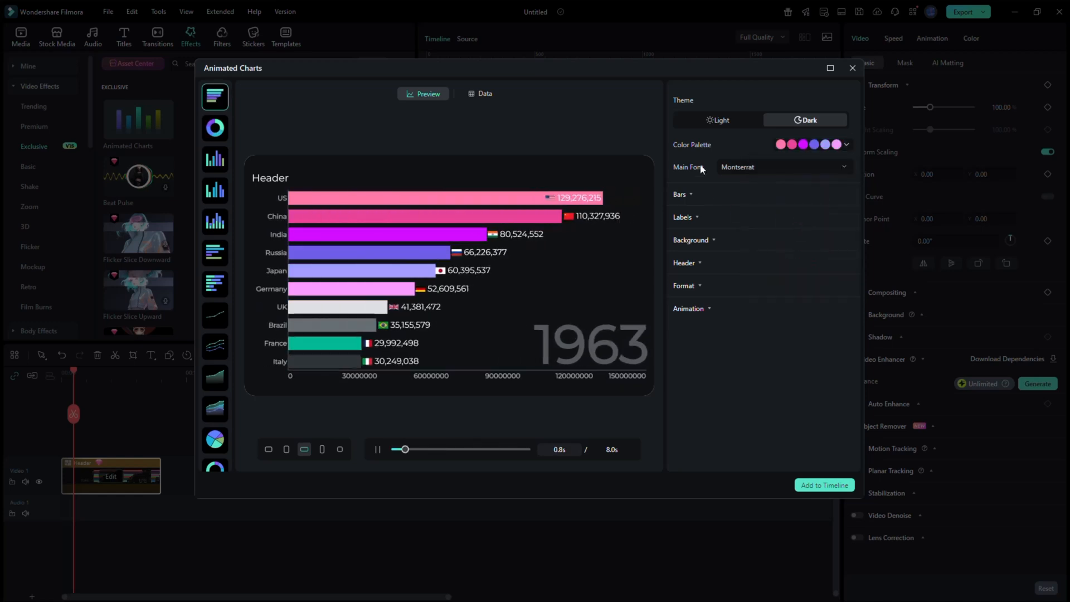
pyautogui.click(684, 217)
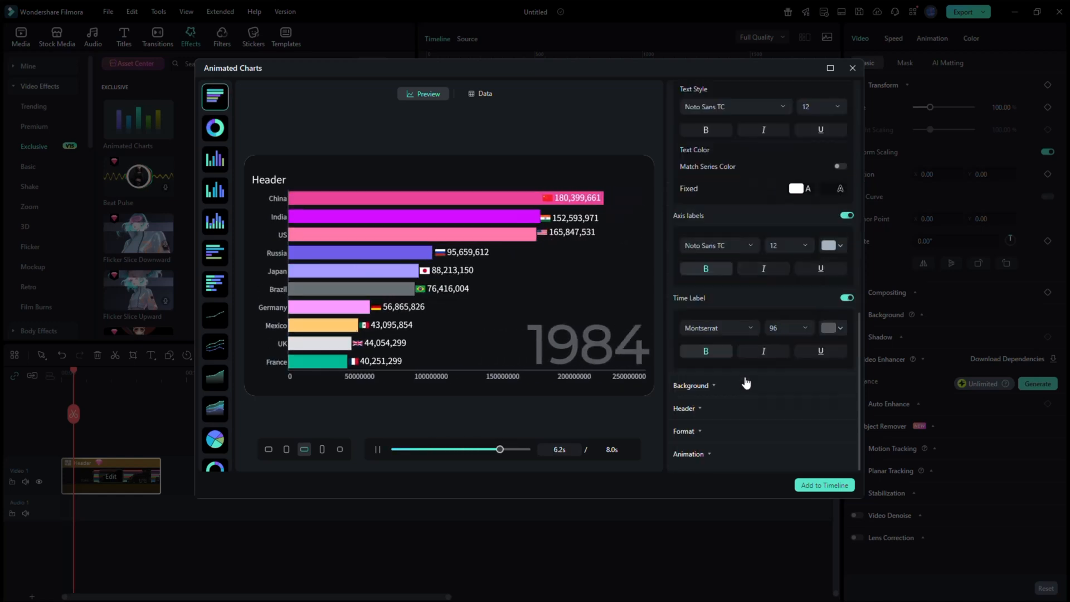
pyautogui.click(823, 486)
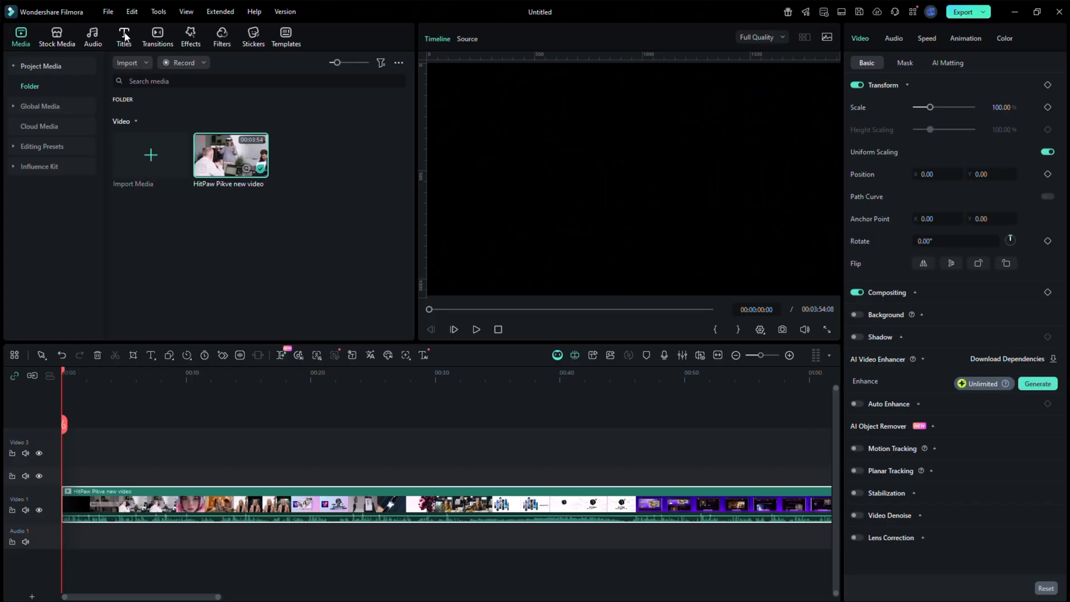
# Generate dynamic captions in English (US) translated into Portuguese (Brazil)
pyautogui.click(124, 34)
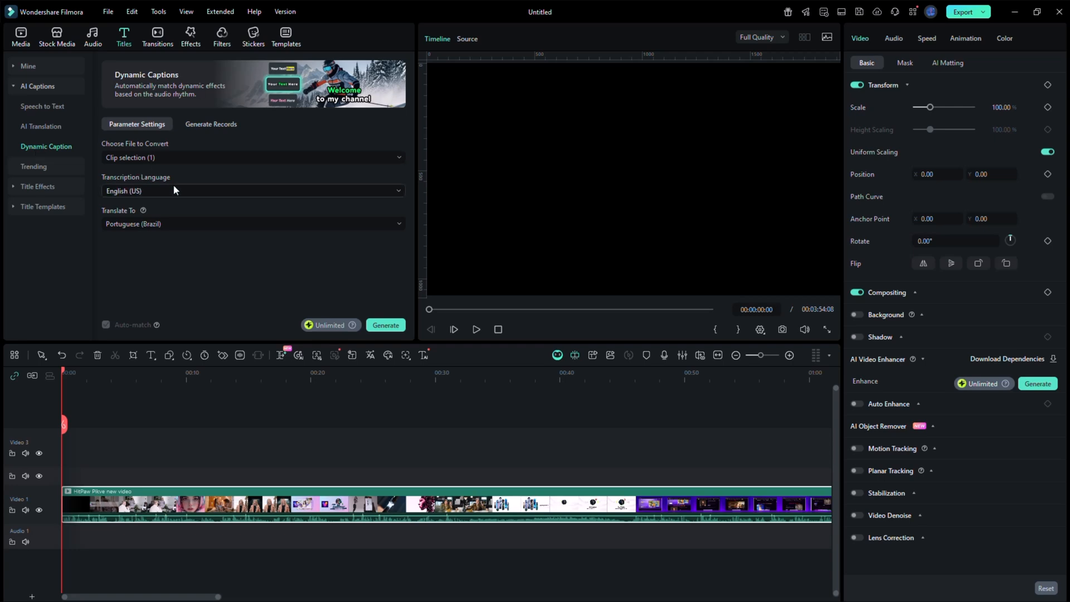
pyautogui.click(253, 224)
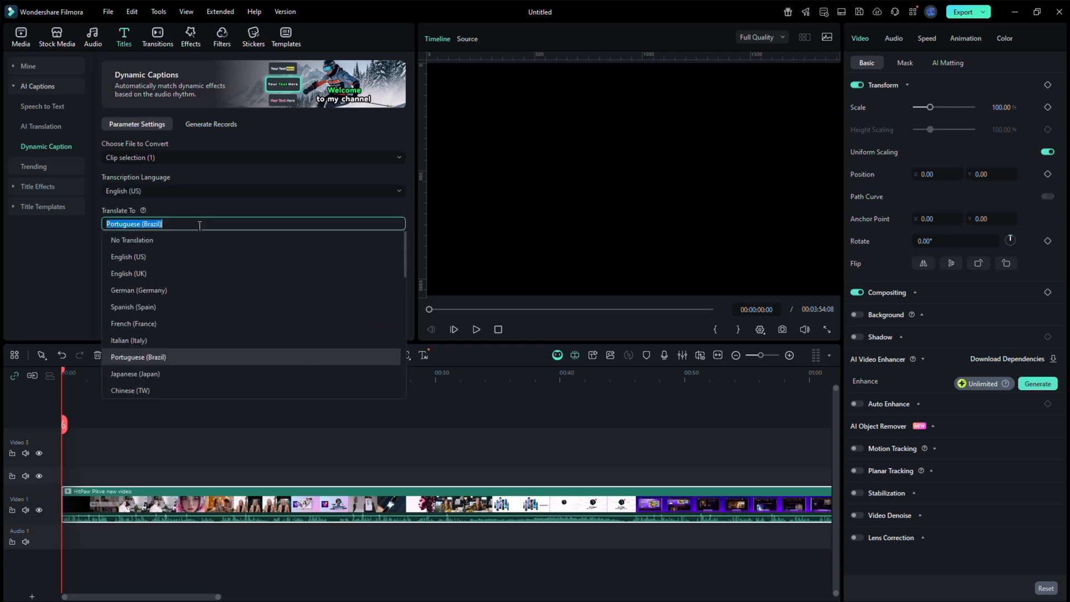
pyautogui.scroll(-3)
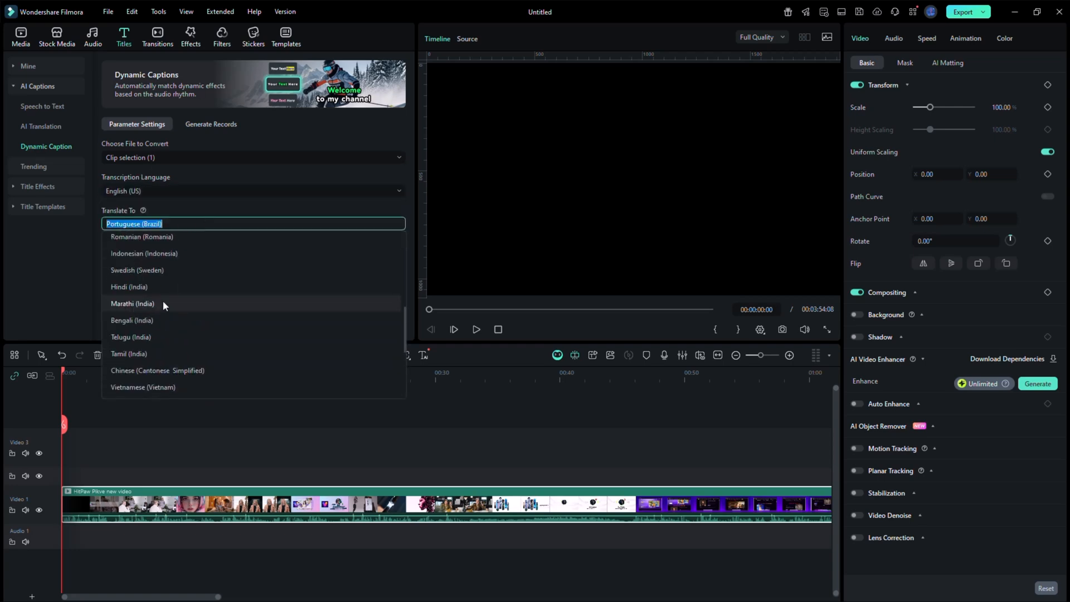
pyautogui.click(253, 224)
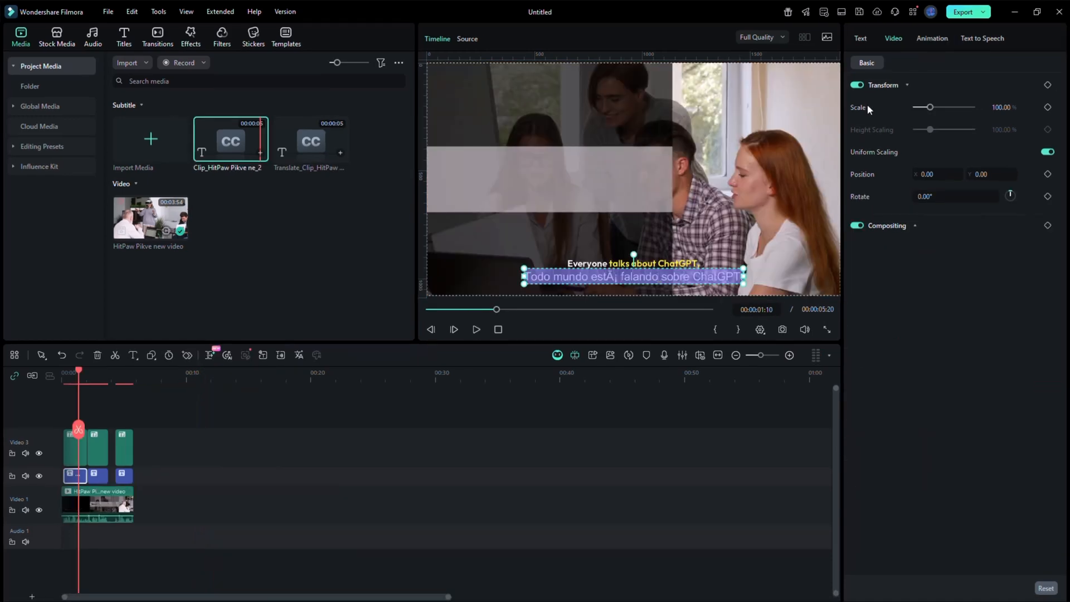
# Open the Portuguese caption's Text settings and its text colour choices
pyautogui.click(859, 39)
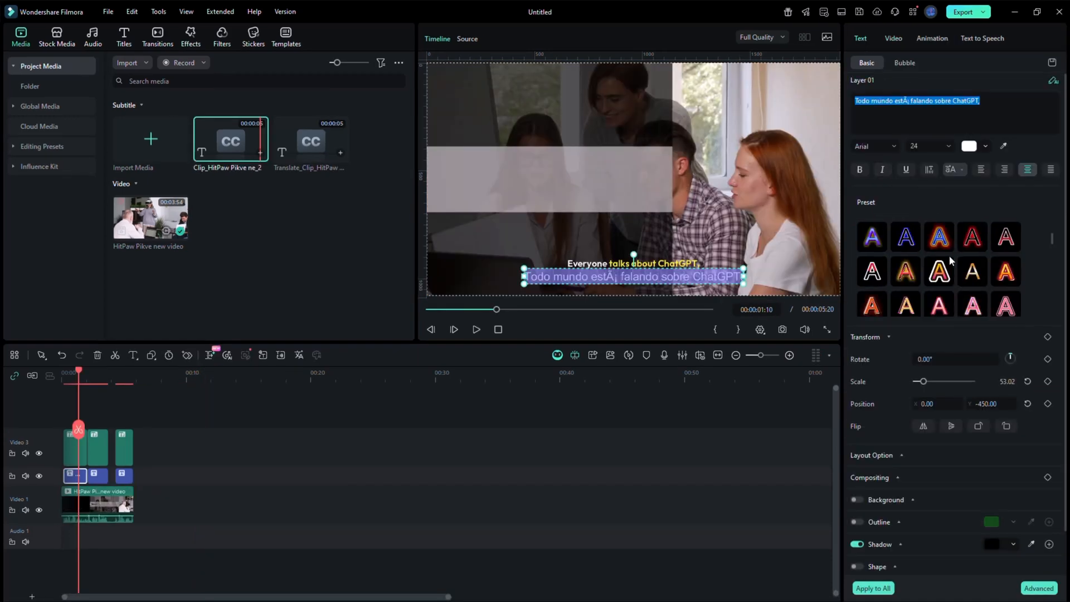
pyautogui.scroll(-3)
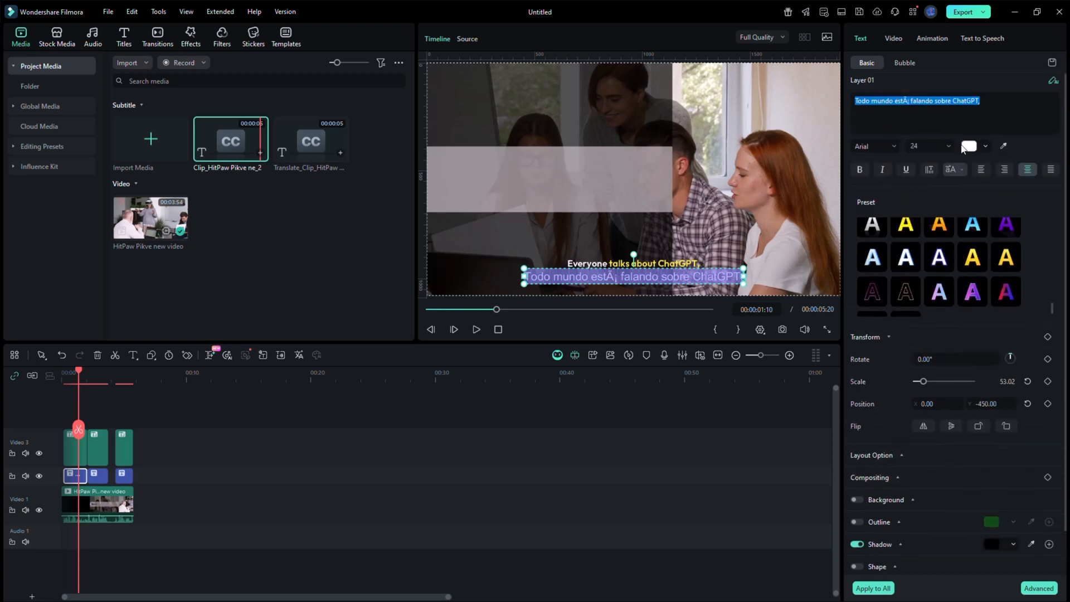
pyautogui.click(968, 146)
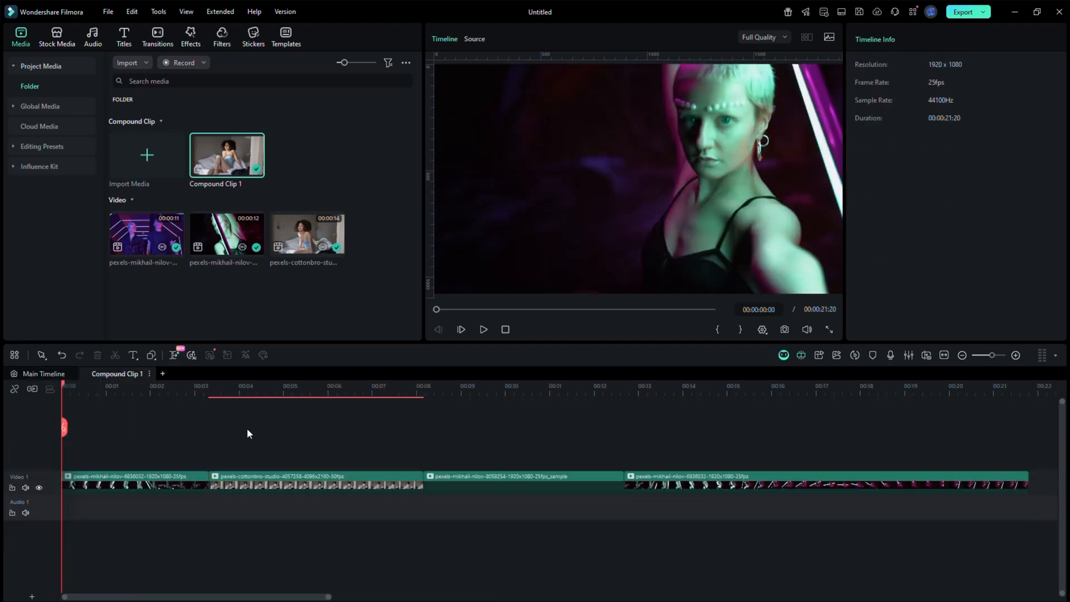
pyautogui.moveTo(163, 426)
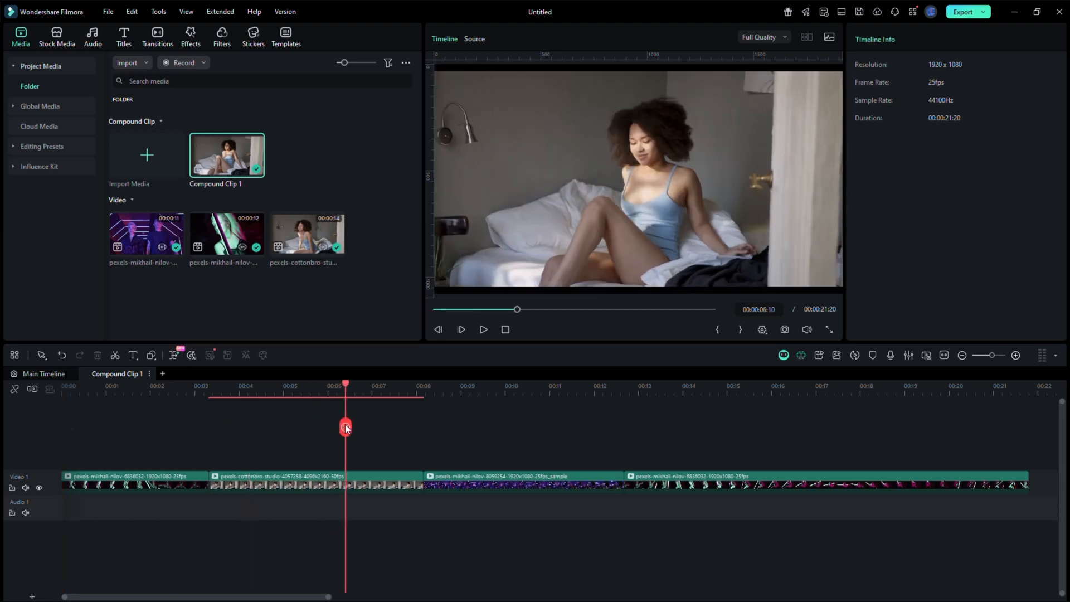
# Inside Compound Clip 1, add the NEFFEX music and delete the last video clip
pyautogui.click(44, 373)
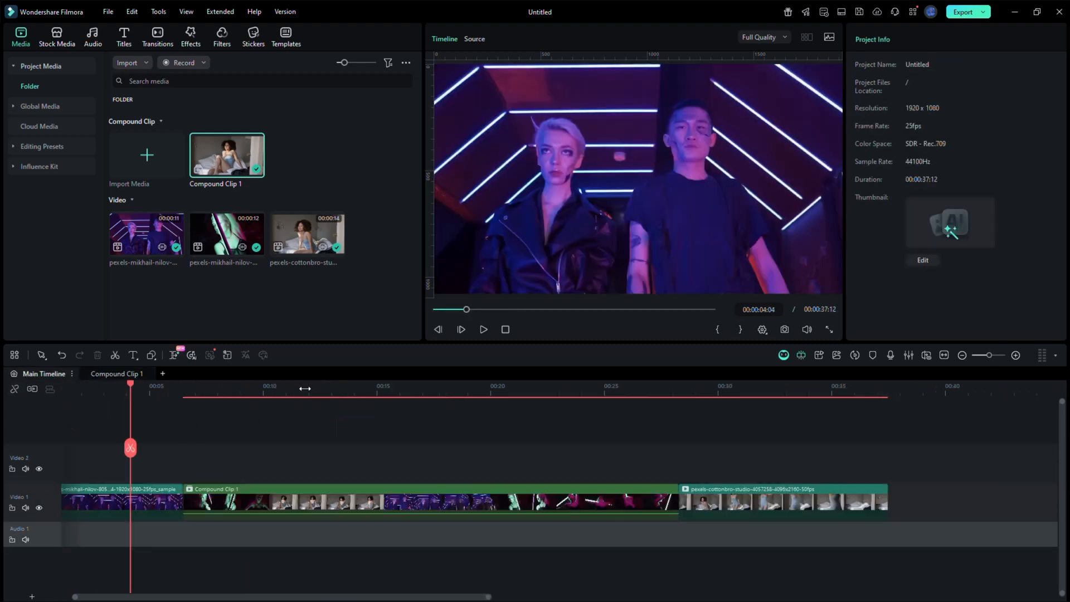
pyautogui.click(116, 373)
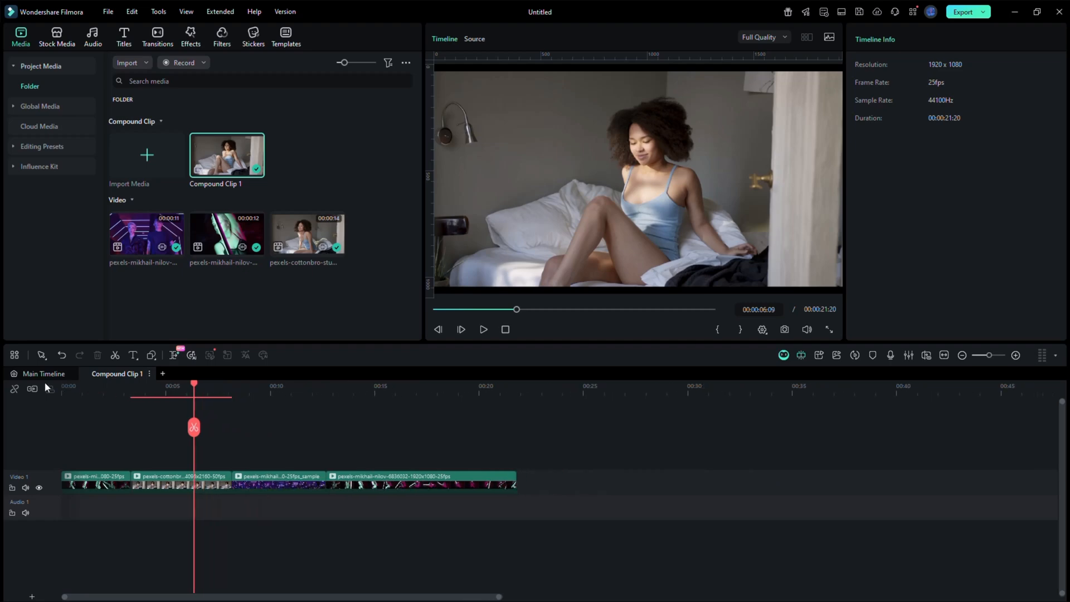
pyautogui.click(419, 481)
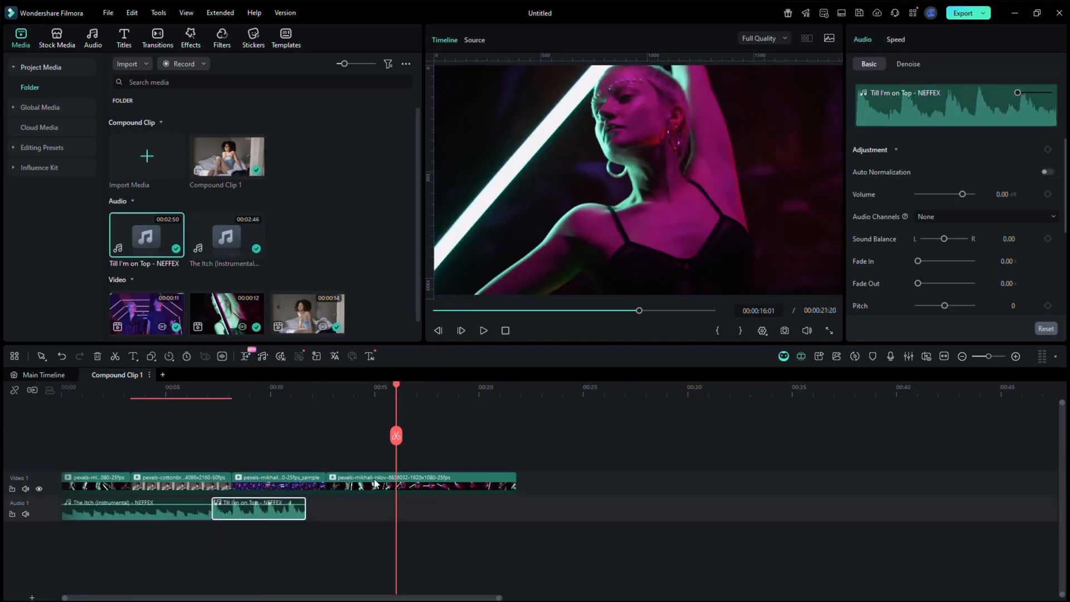
pyautogui.click(44, 374)
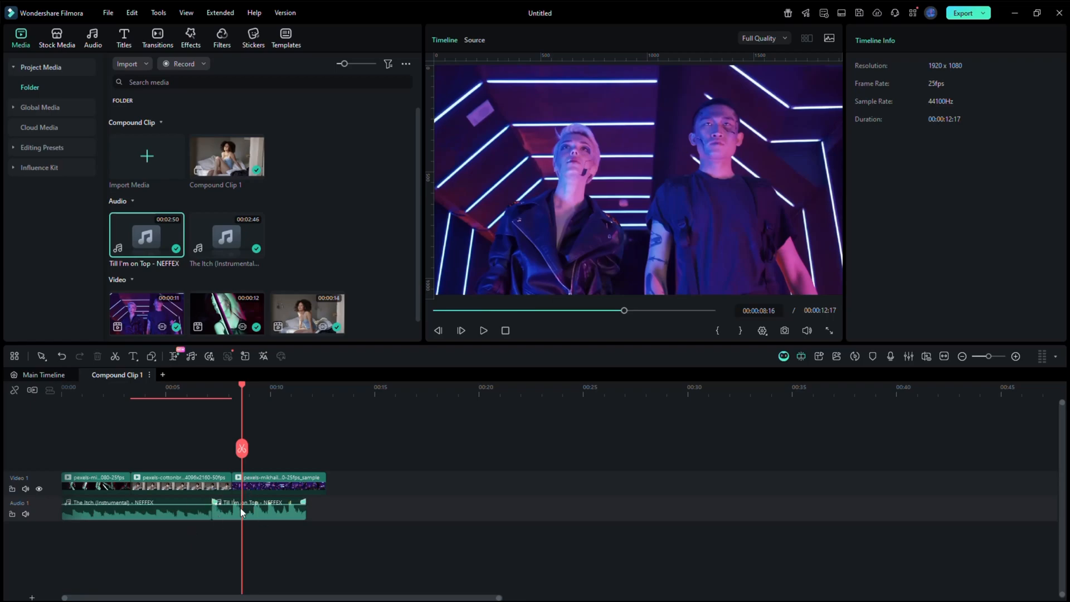
pyautogui.click(107, 12)
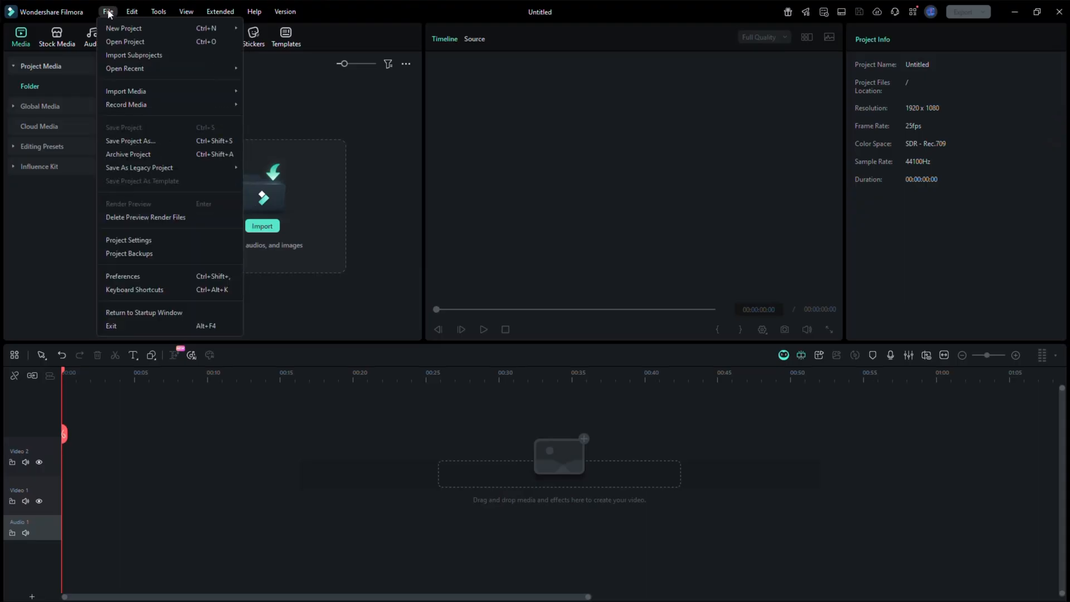
# Import the Untitled project from the higg team folder as a subproject
pyautogui.click(125, 42)
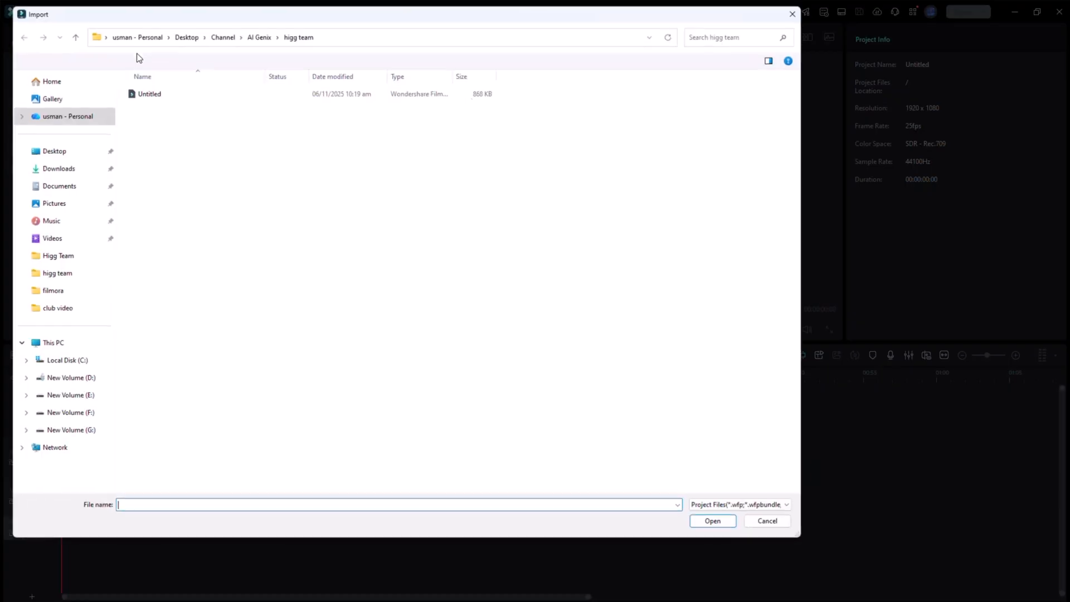
pyautogui.click(149, 93)
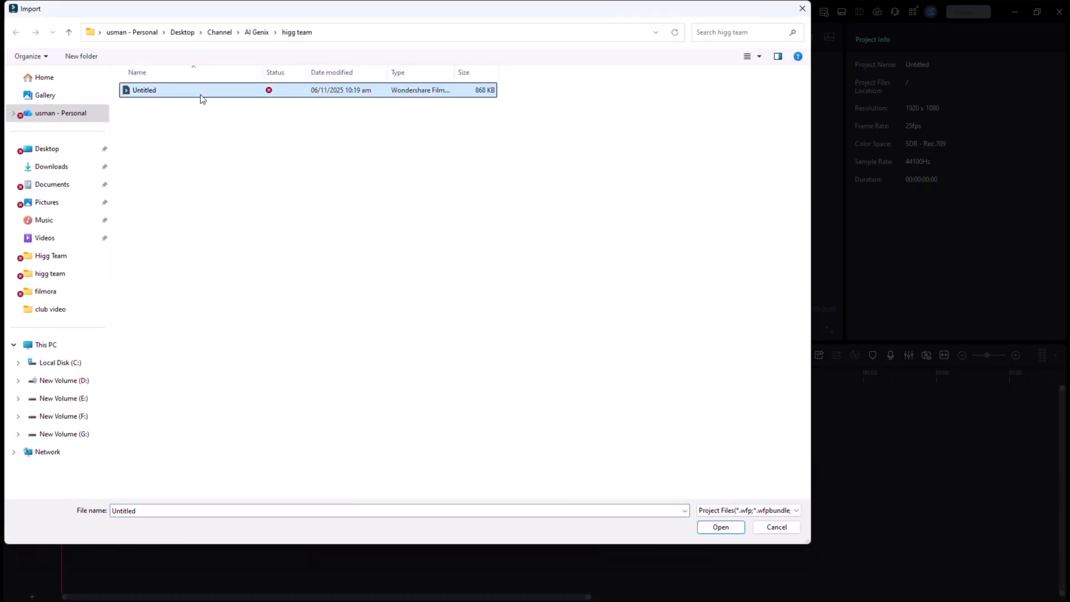
pyautogui.click(719, 526)
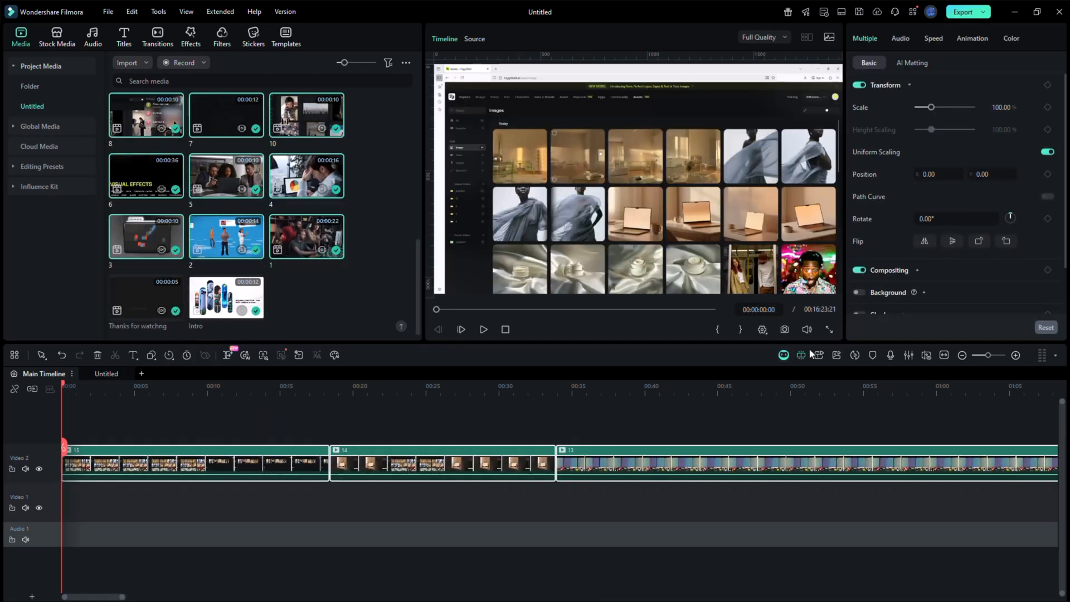
# Browse the Untitled folder's compound clip, two audio files and snapshot photo in Project Media
pyautogui.click(960, 355)
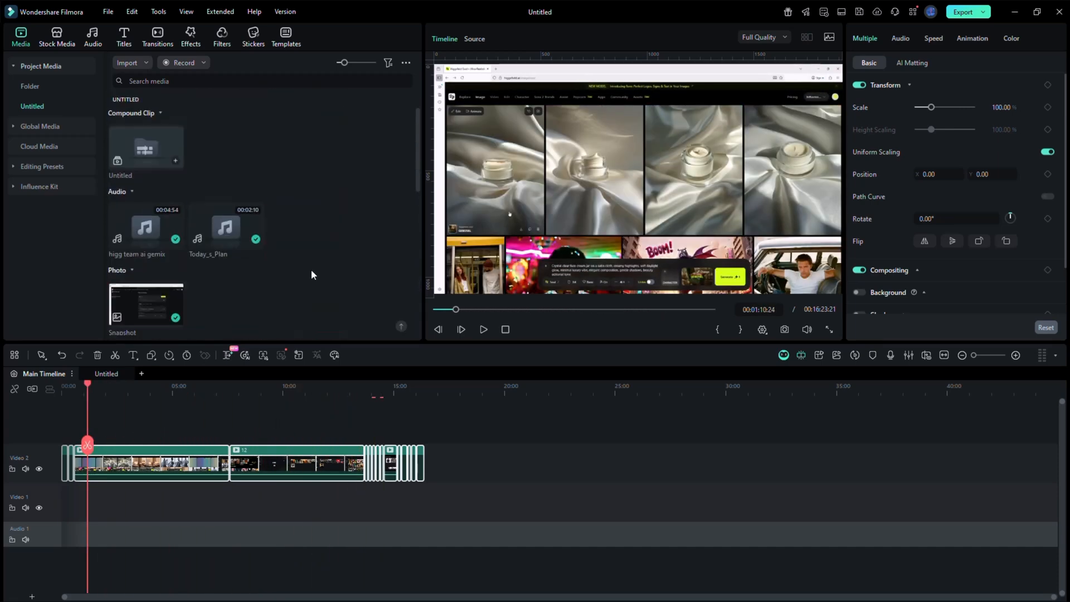
pyautogui.scroll(-3)
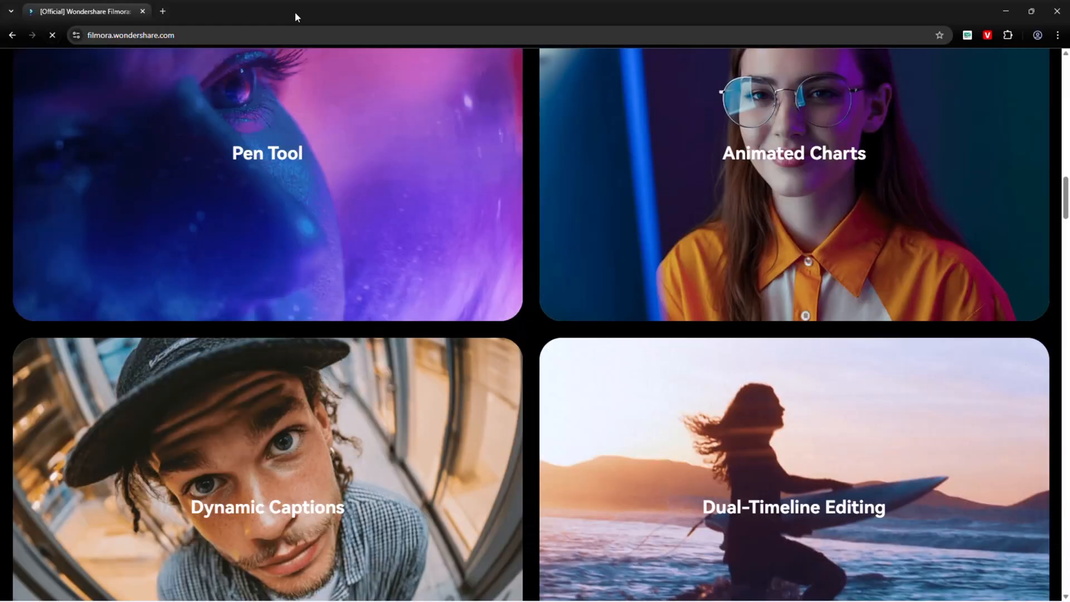
# Scroll past the Filmora 15 feature cards to Creative Assets and open Stock Media in a new tab
pyautogui.scroll(3)
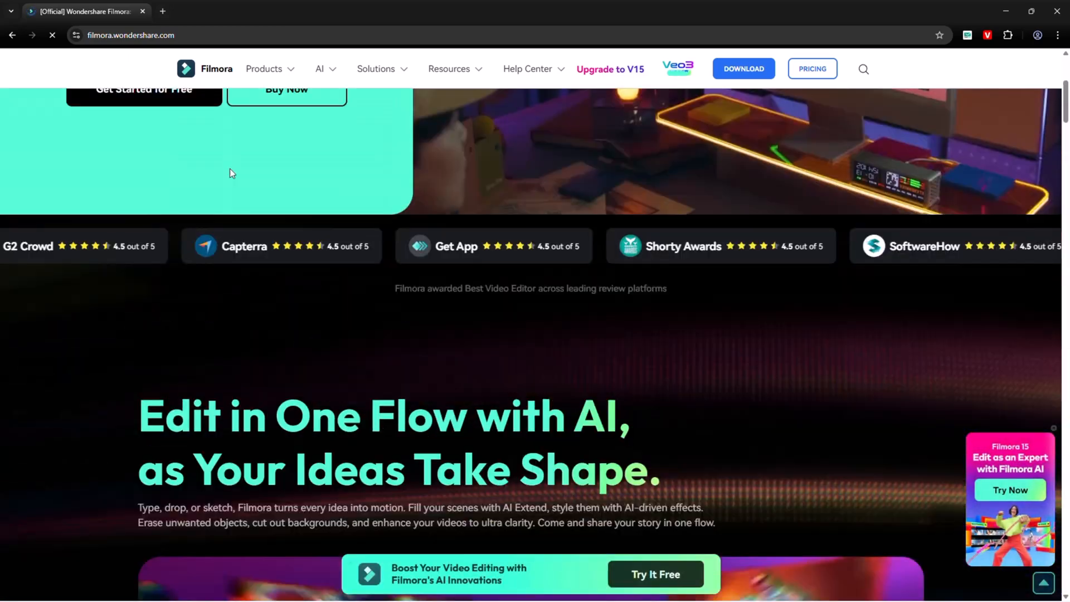
pyautogui.scroll(3)
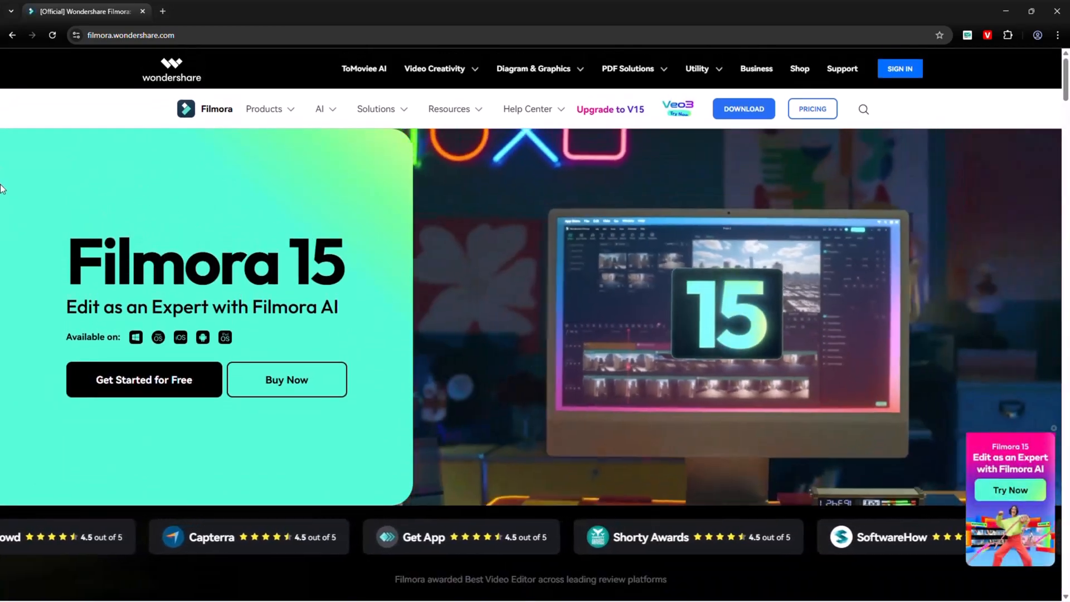
pyautogui.scroll(-3)
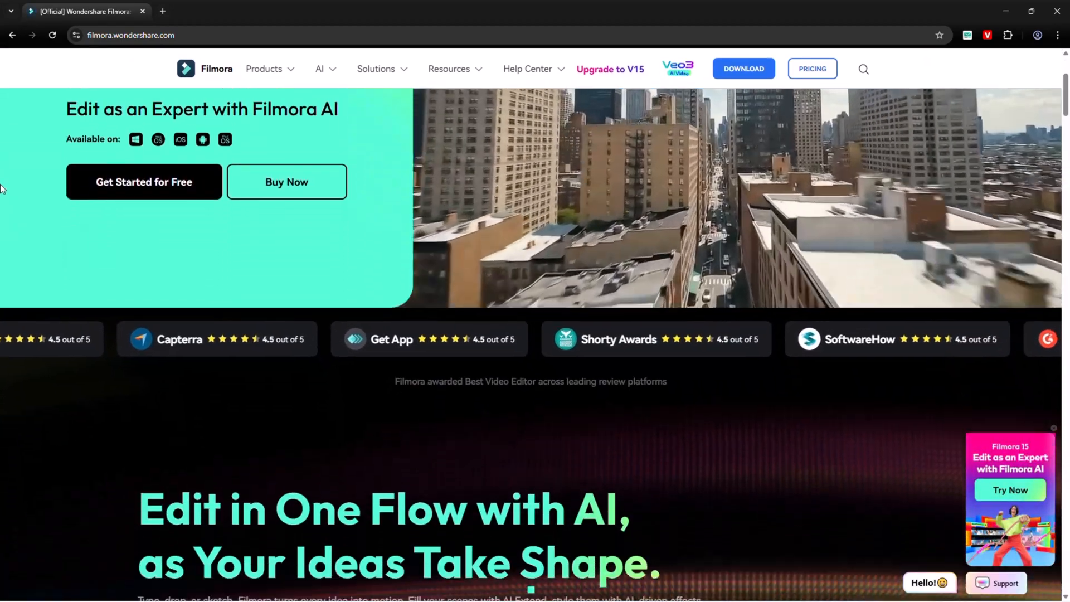
pyautogui.scroll(-3)
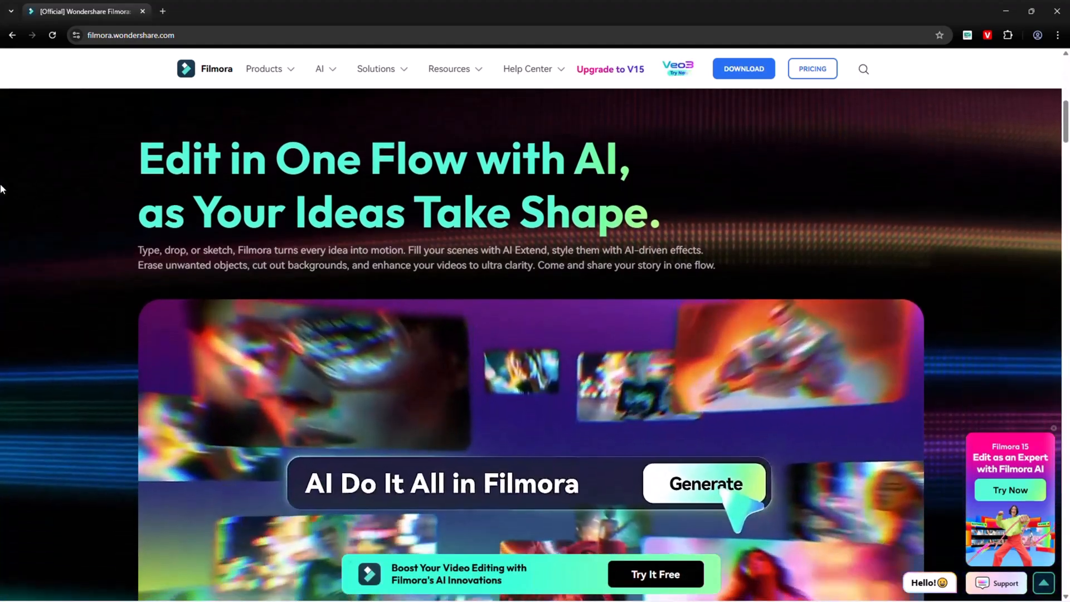
pyautogui.scroll(-3)
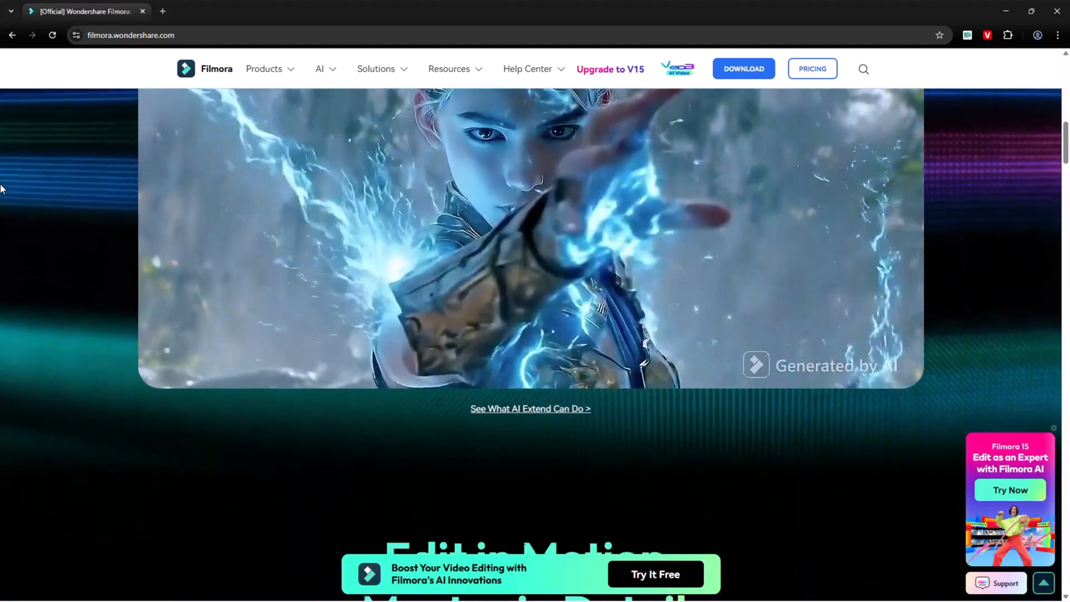
pyautogui.scroll(-3)
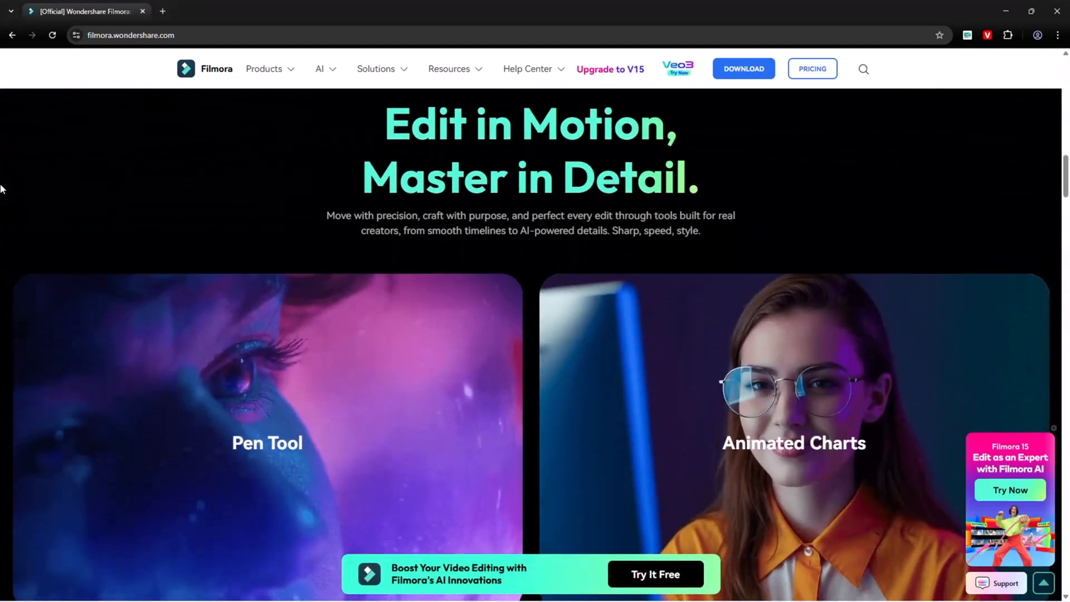
pyautogui.scroll(-3)
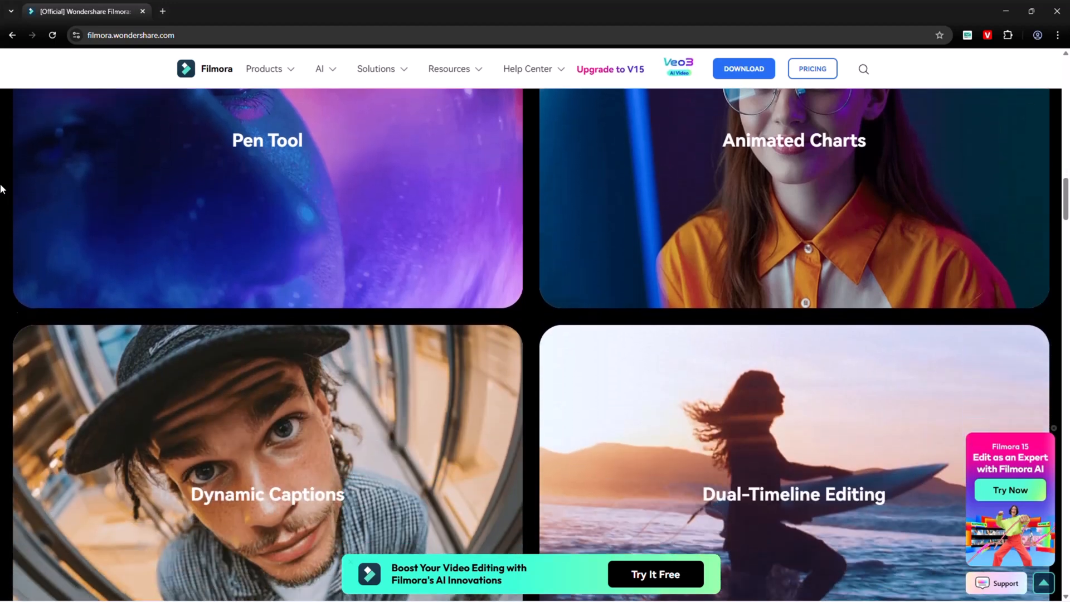
pyautogui.scroll(-3)
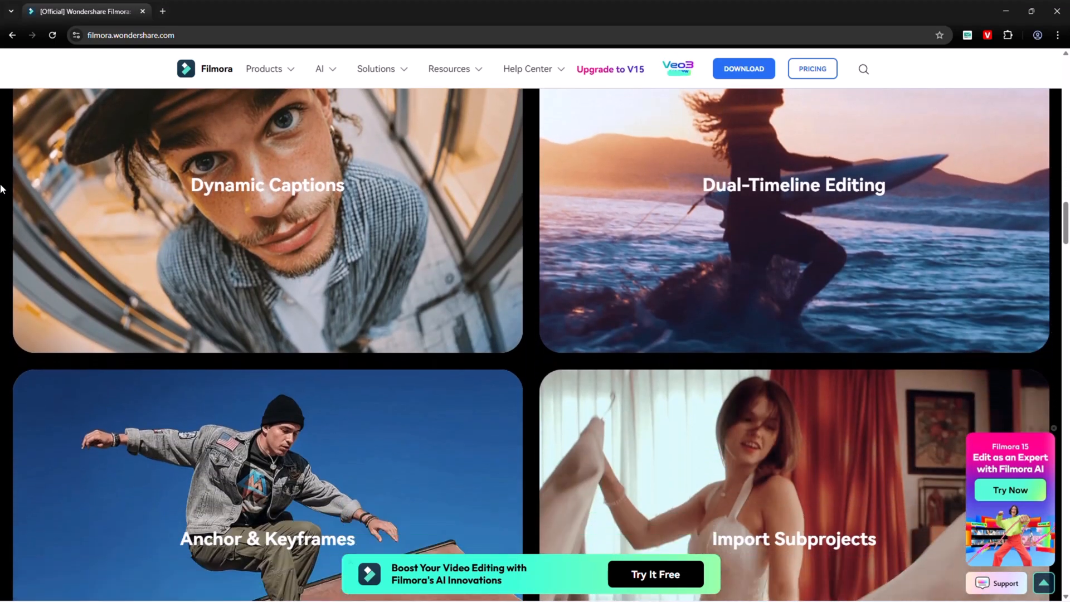
pyautogui.scroll(-3)
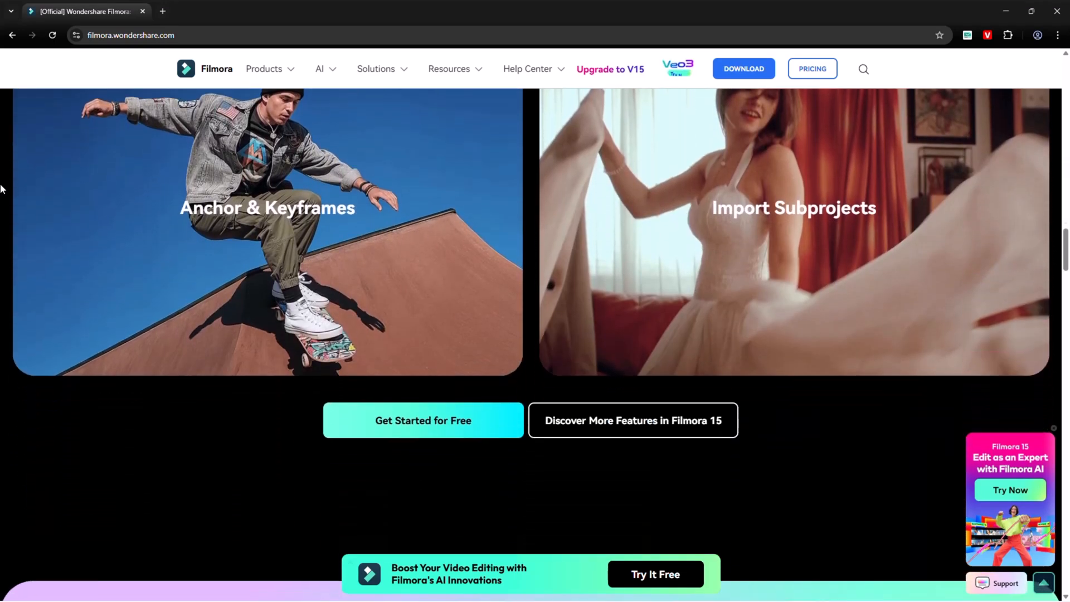
pyautogui.scroll(-3)
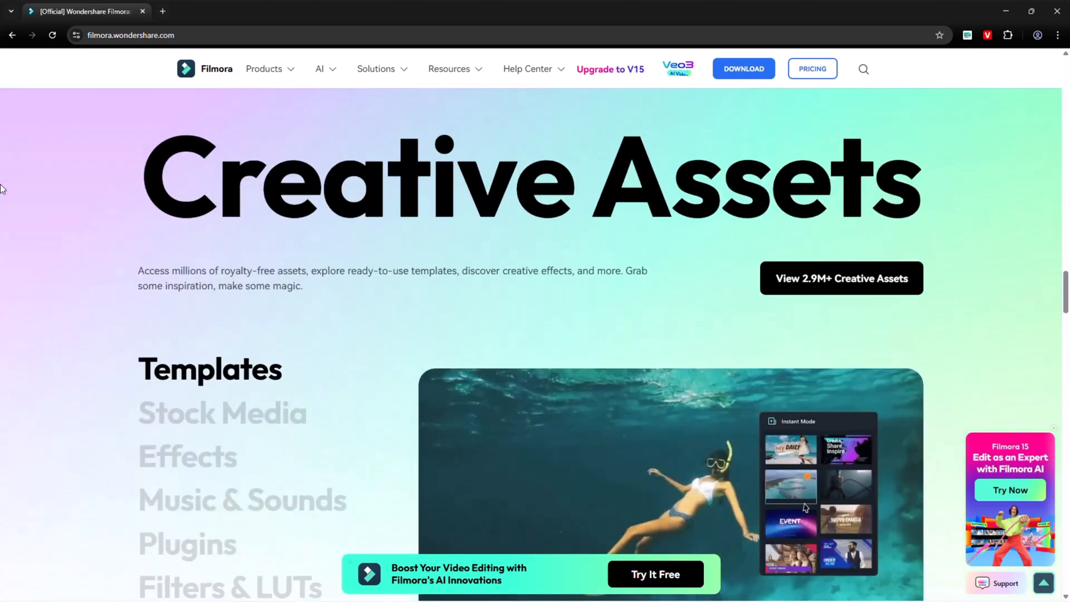
pyautogui.scroll(-3)
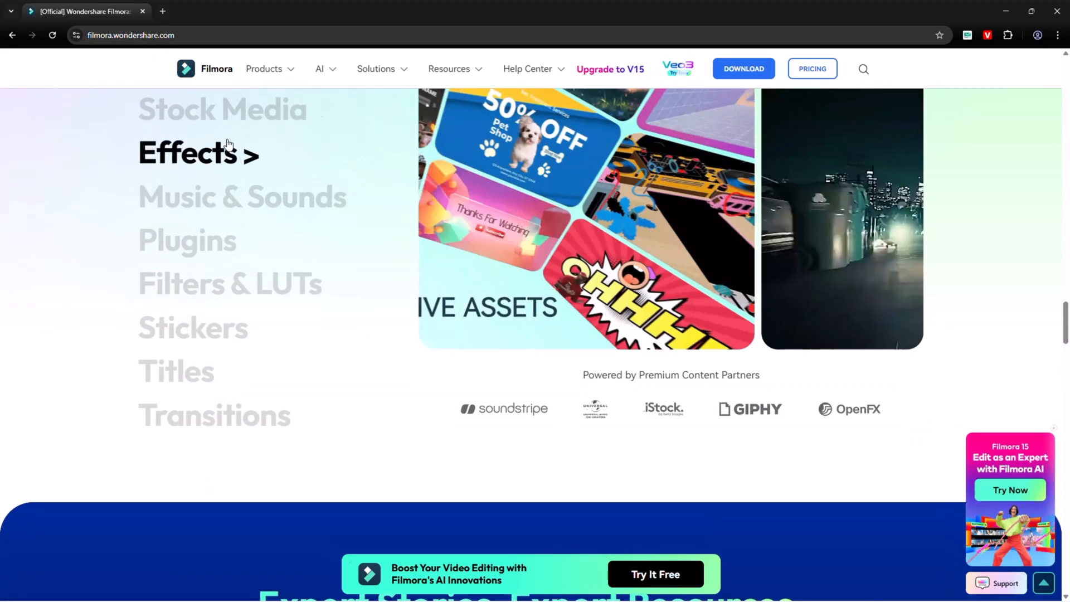
pyautogui.click(222, 109)
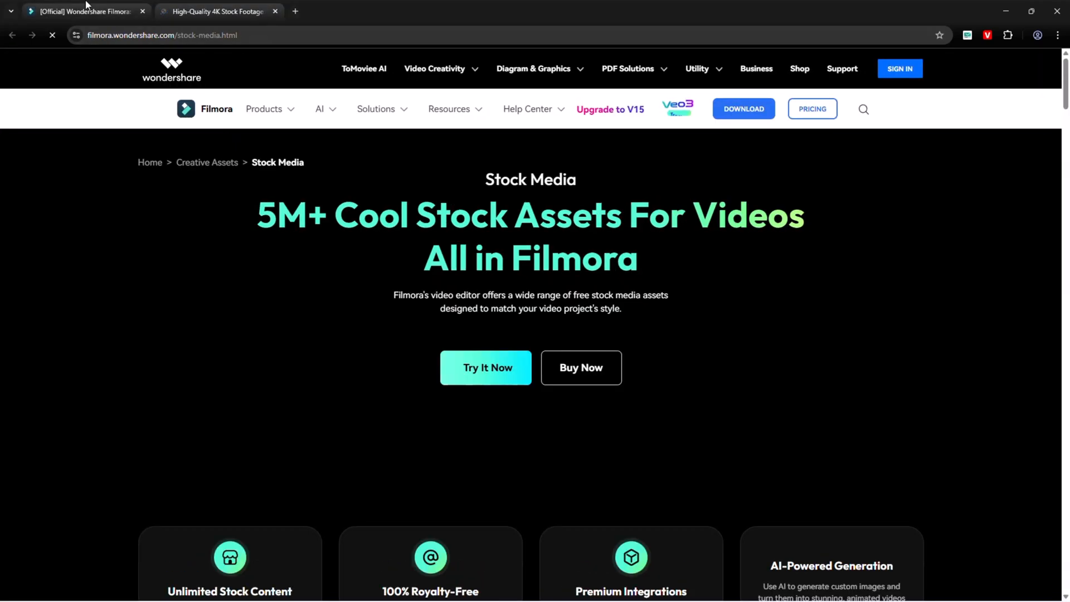